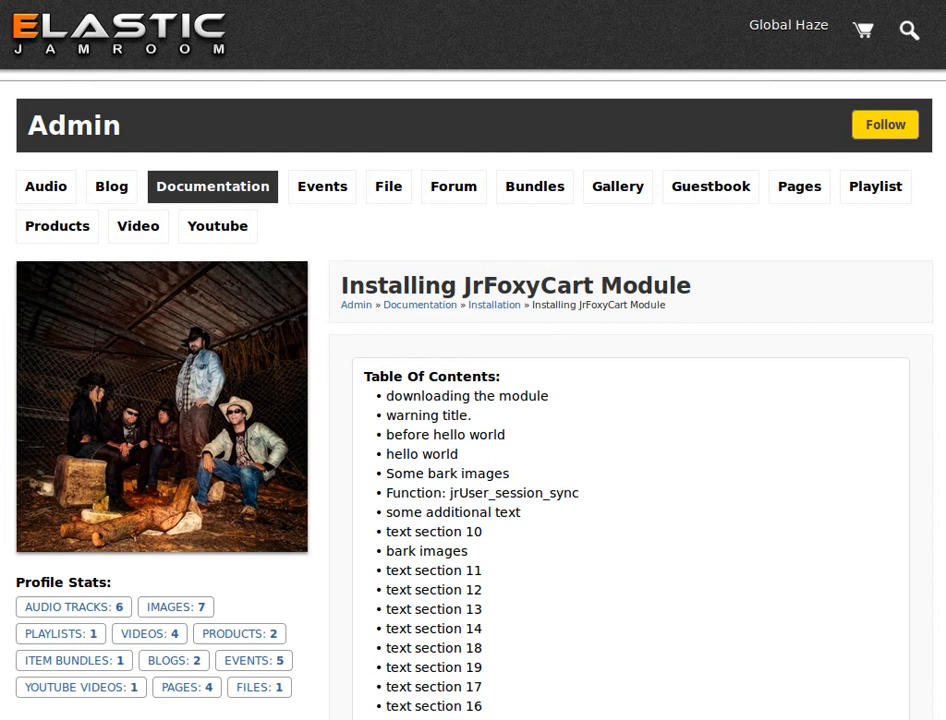
Scroll down through the current Jamroom page to its bottom
scroll("down", 3)
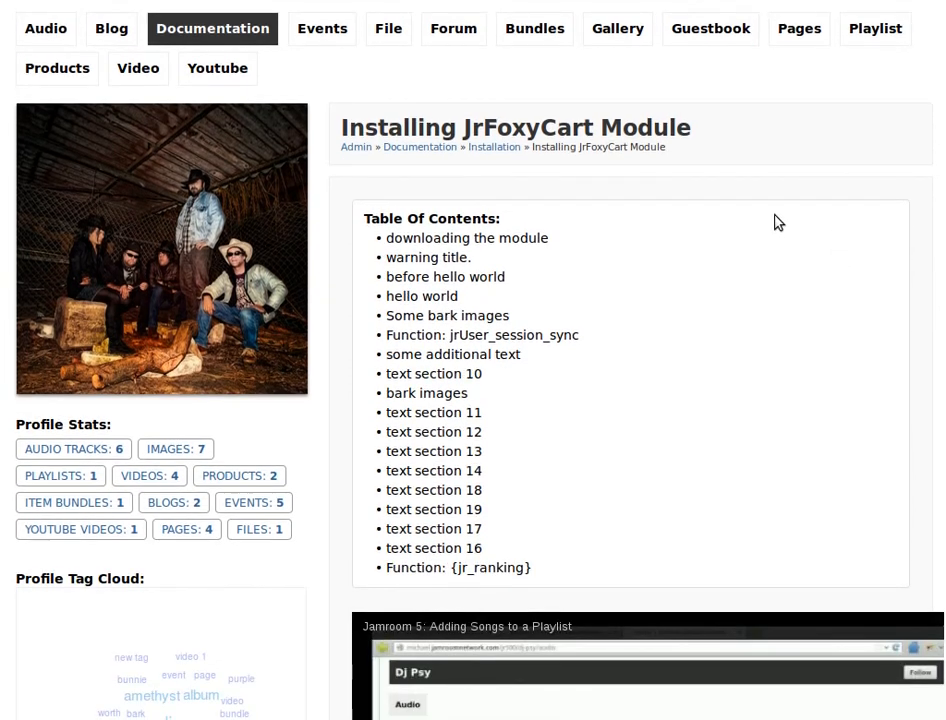
mouse_move(562, 212)
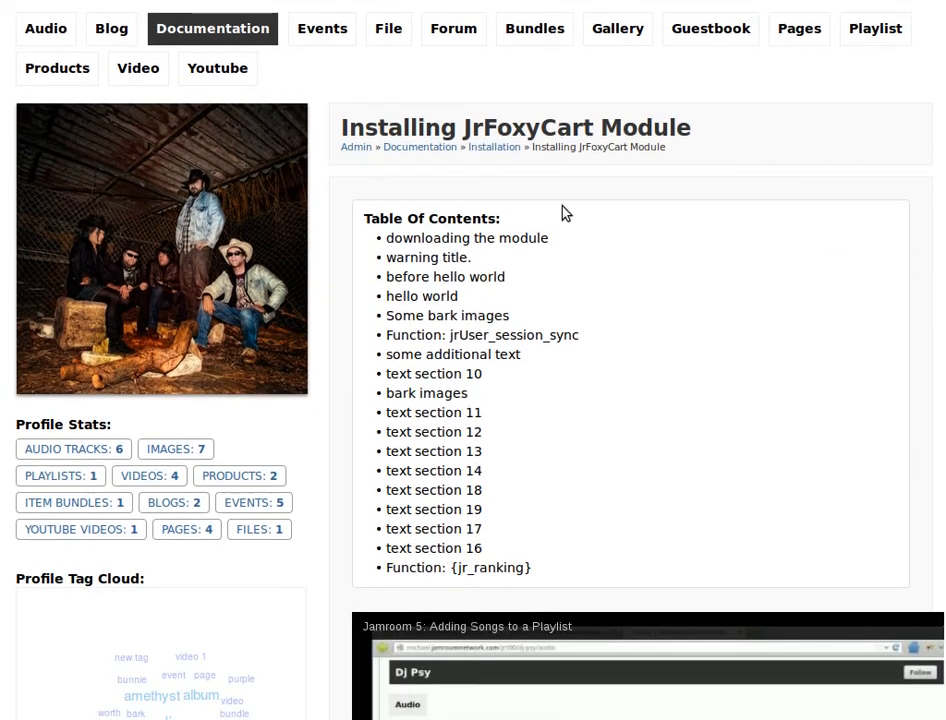
mouse_move(428, 256)
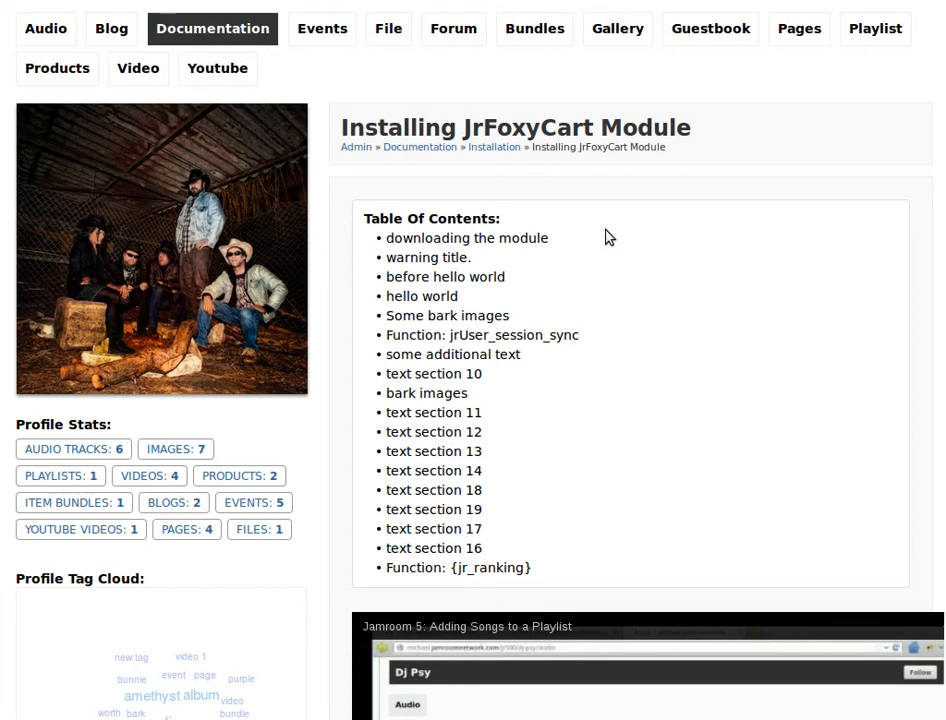
scroll("down", 3)
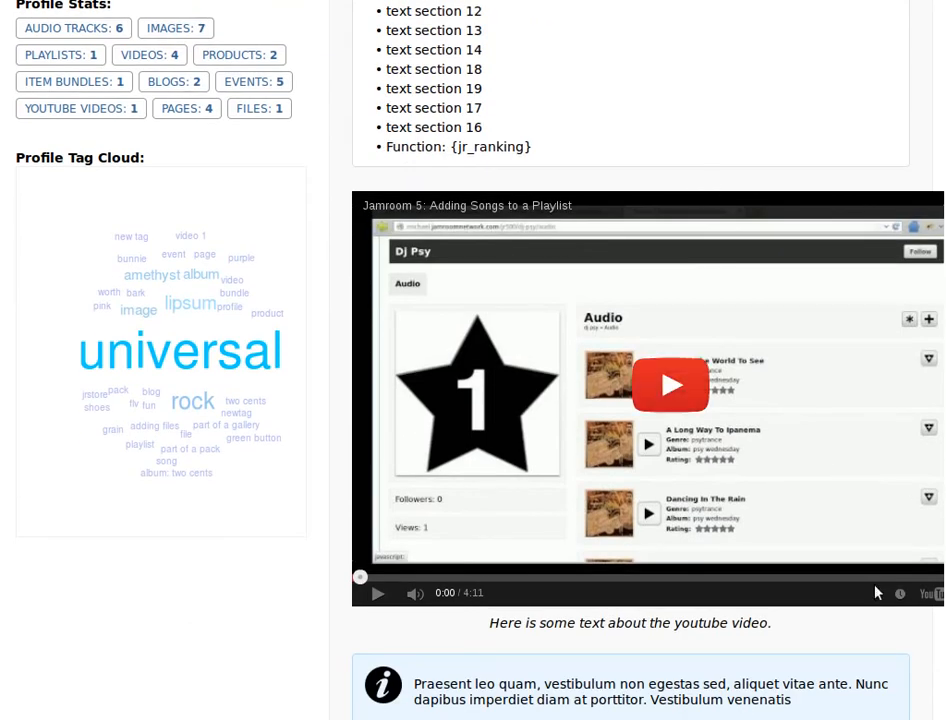
scroll("down", 3)
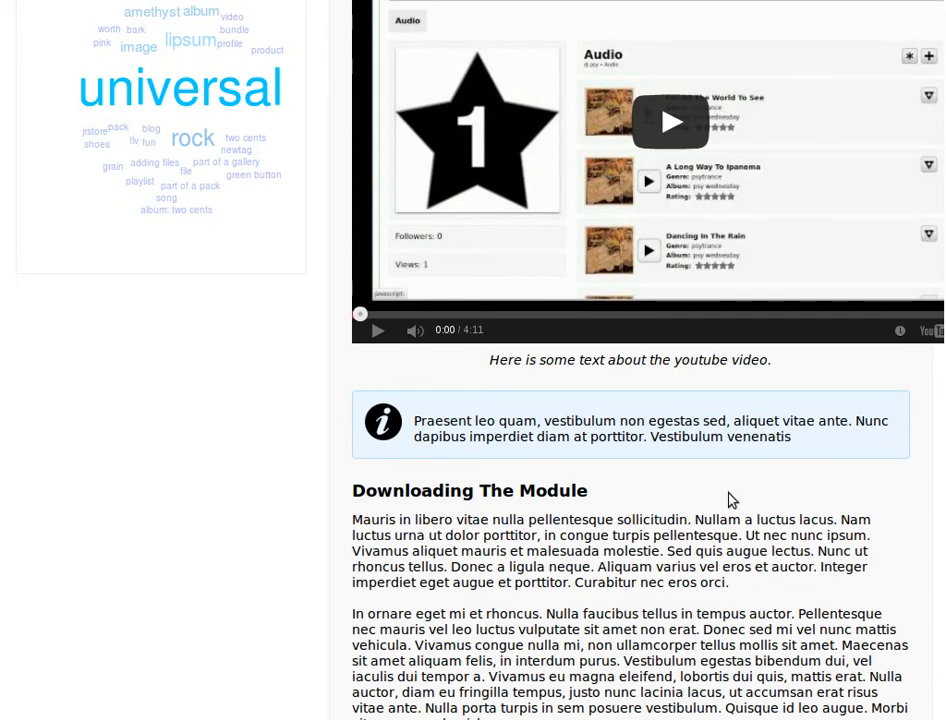
scroll("down", 3)
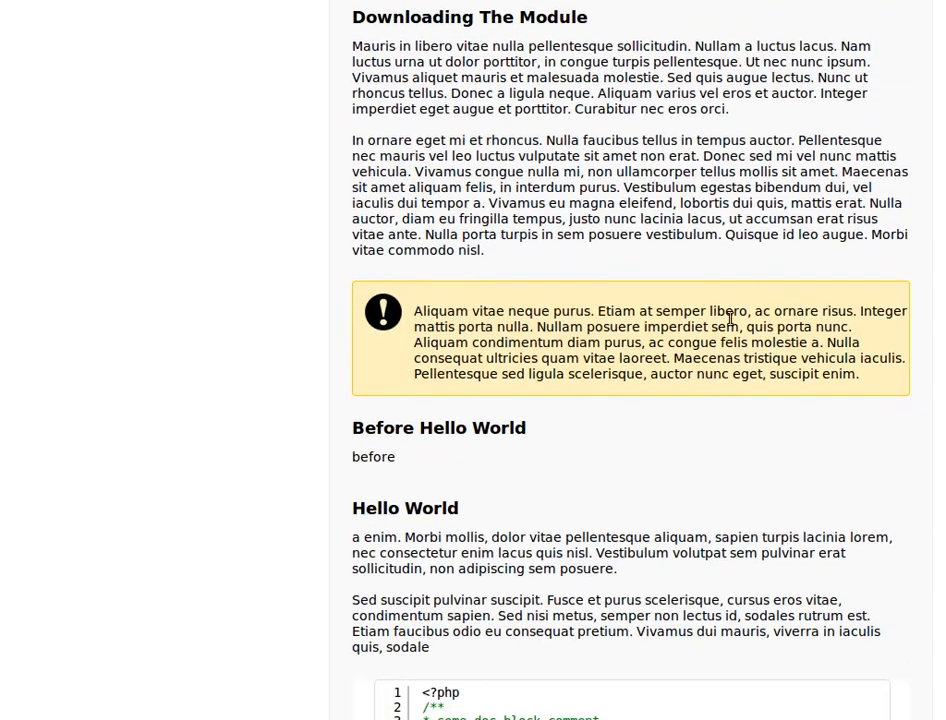
scroll("down", 3)
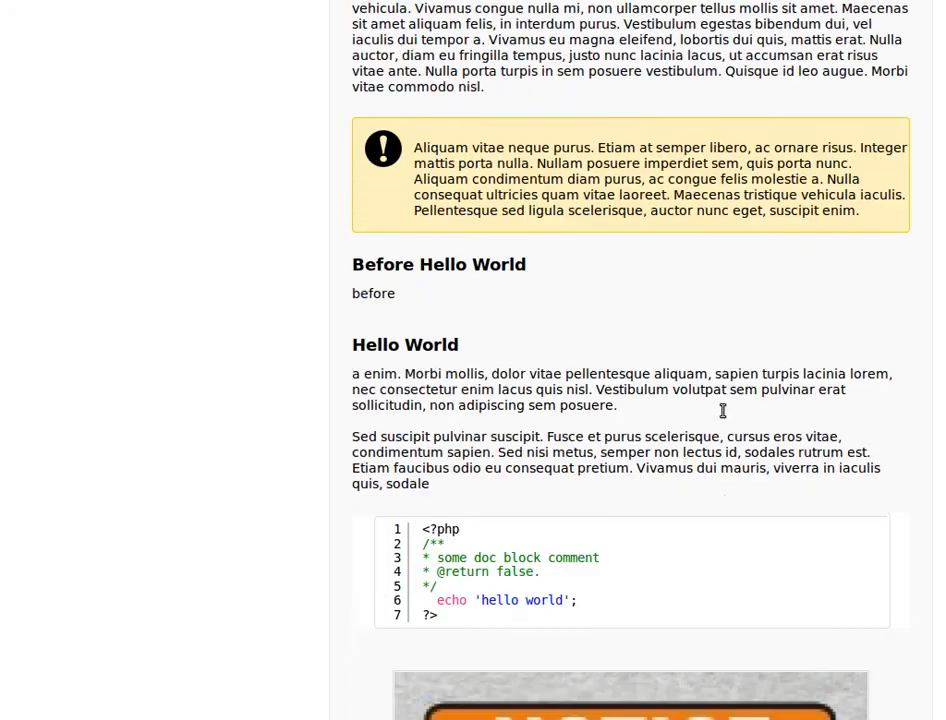
scroll("down", 3)
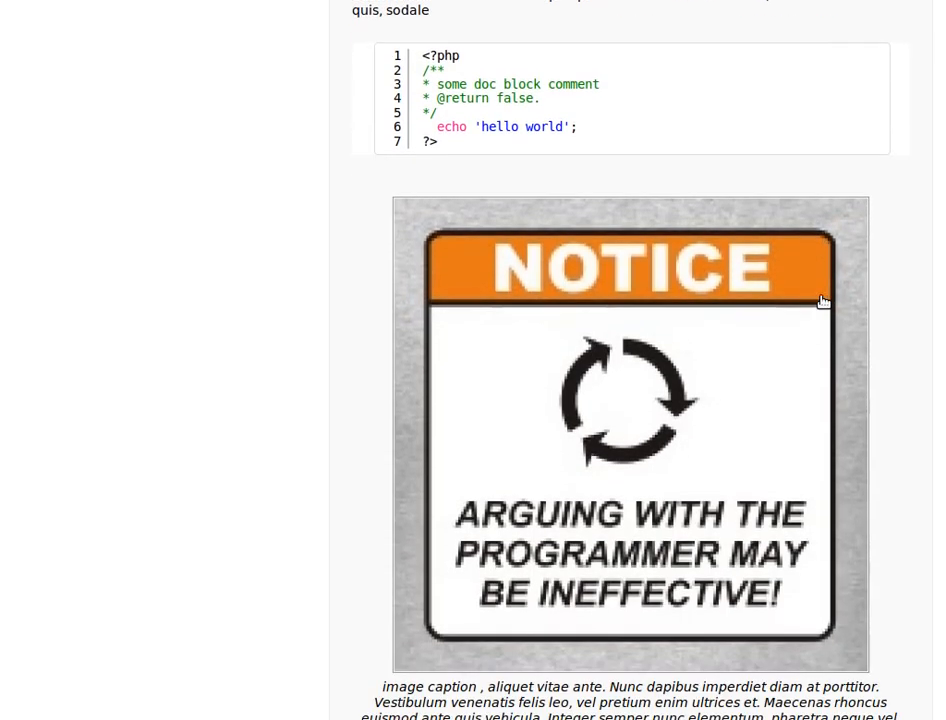
scroll("down", 3)
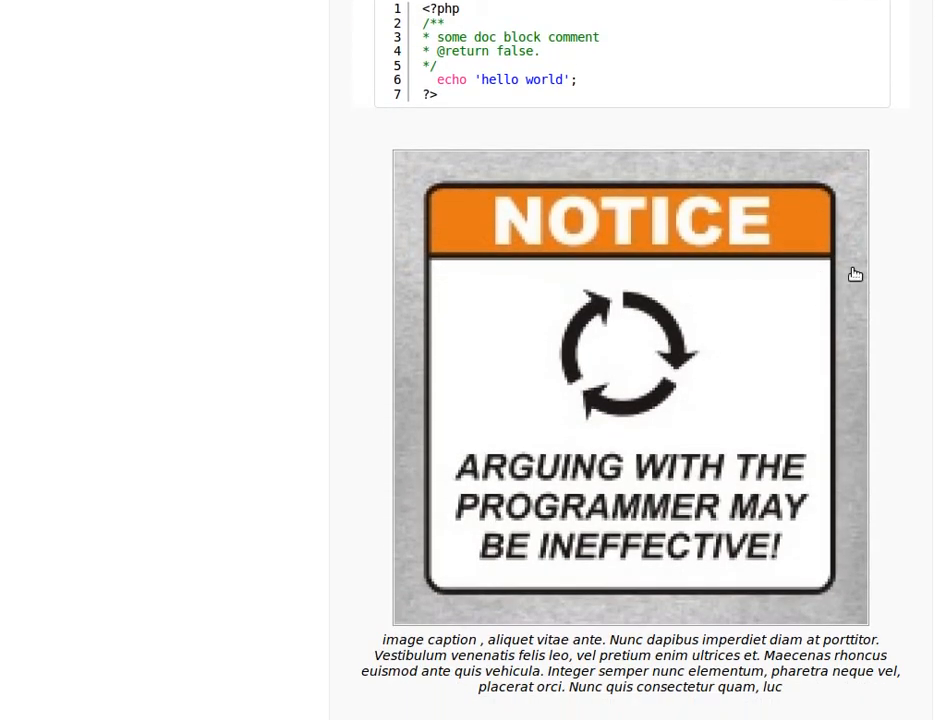
scroll("down", 3)
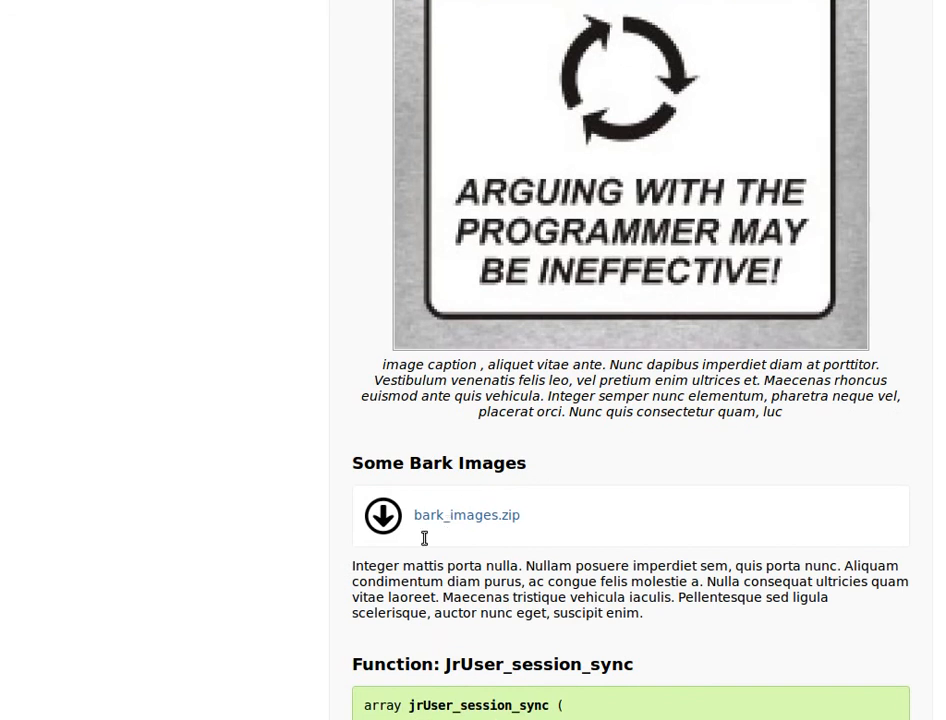
scroll("down", 3)
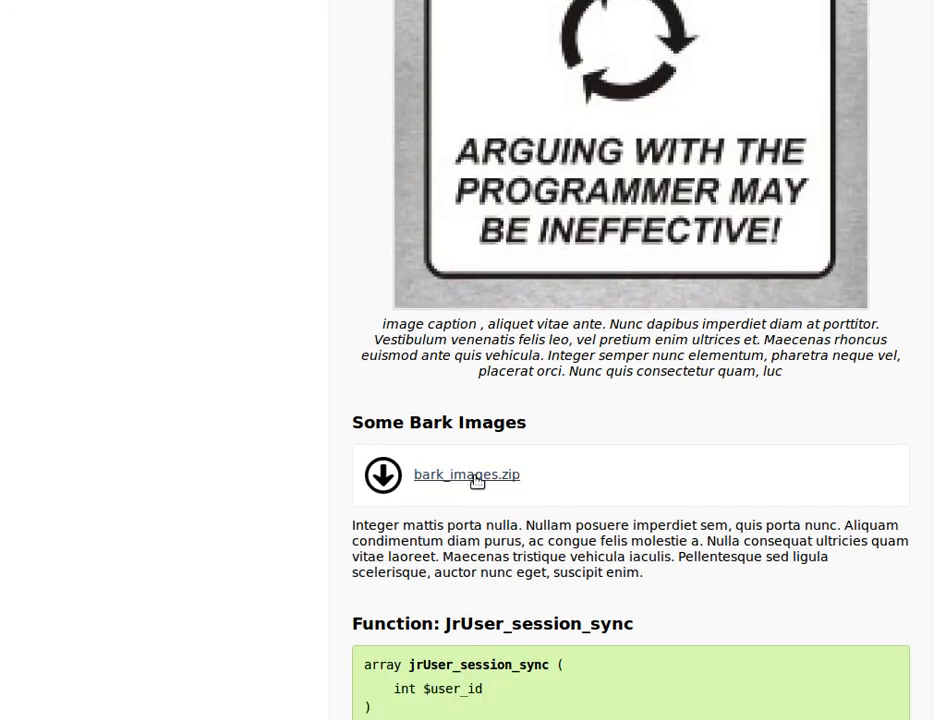
scroll("down", 3)
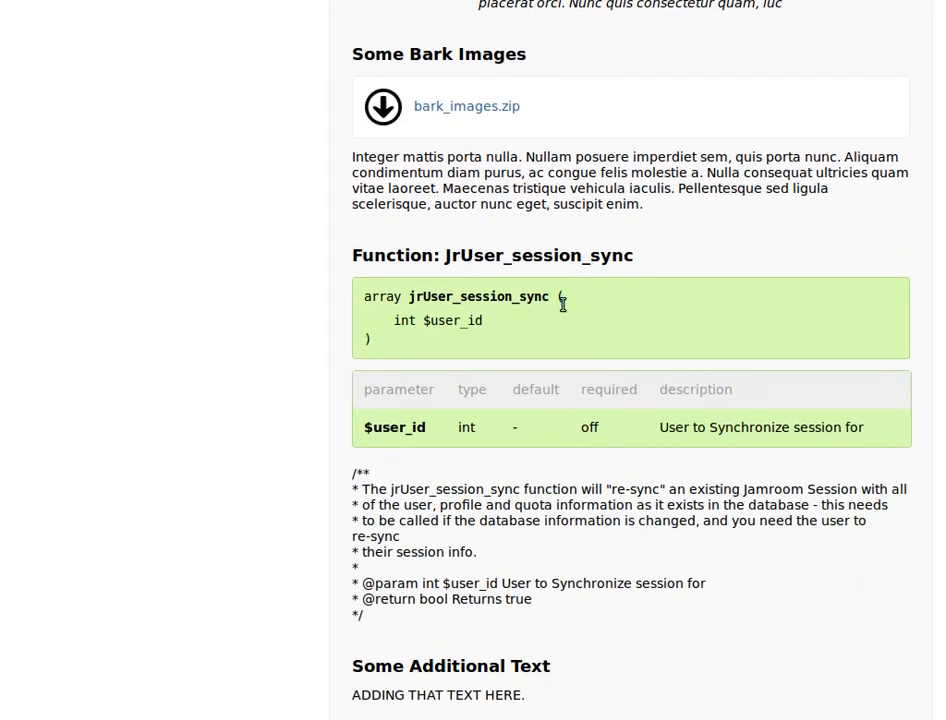
scroll("down", 3)
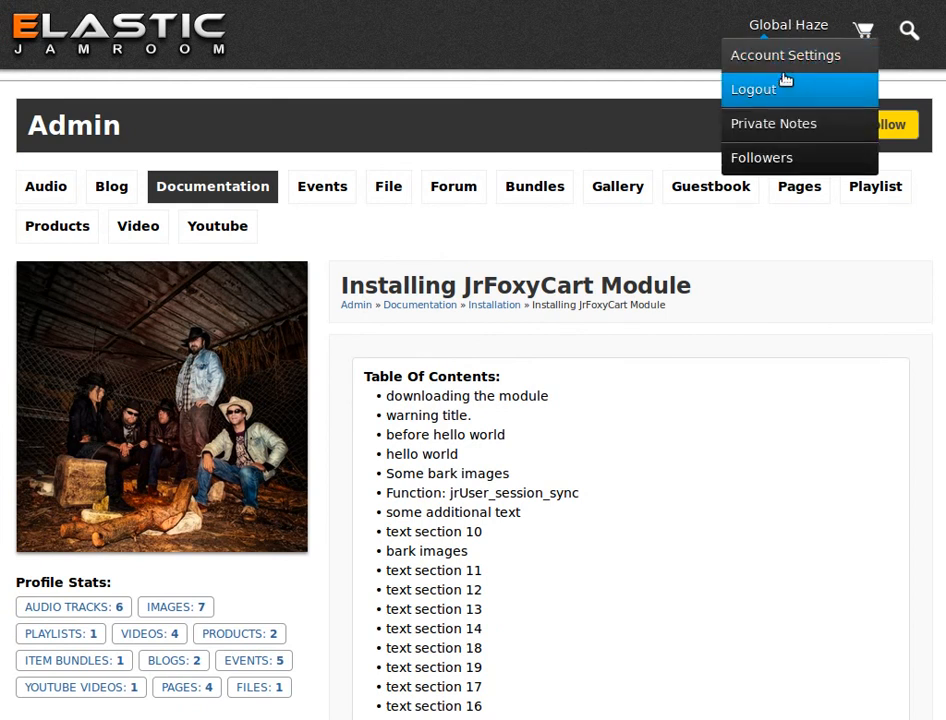
mouse_move(780, 92)
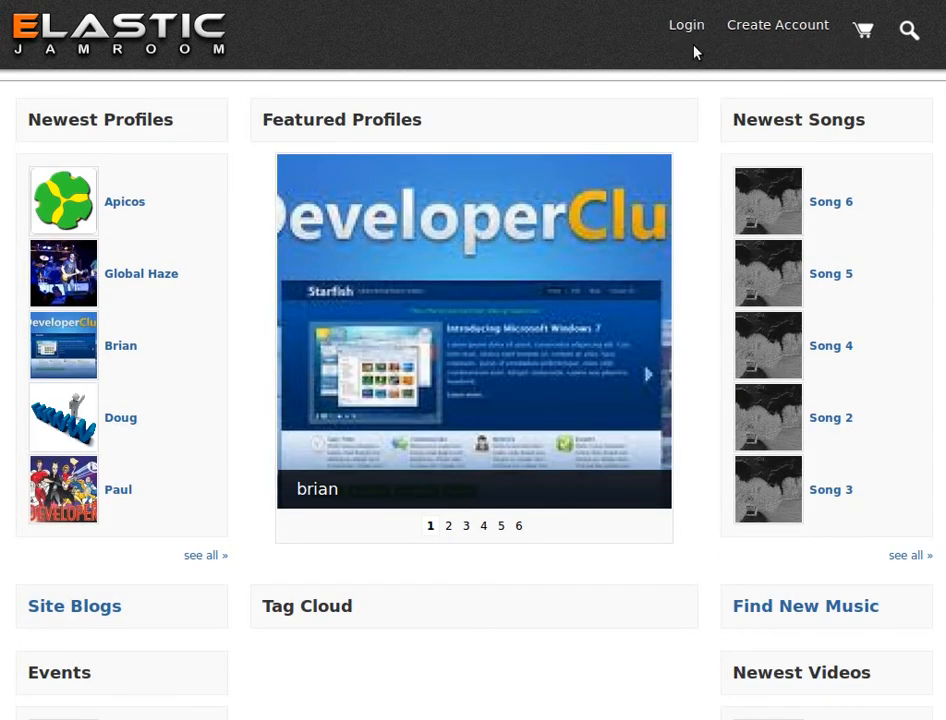
Log out and sign back in with the administrator account, landing on the Admin profile
left_click(686, 24)
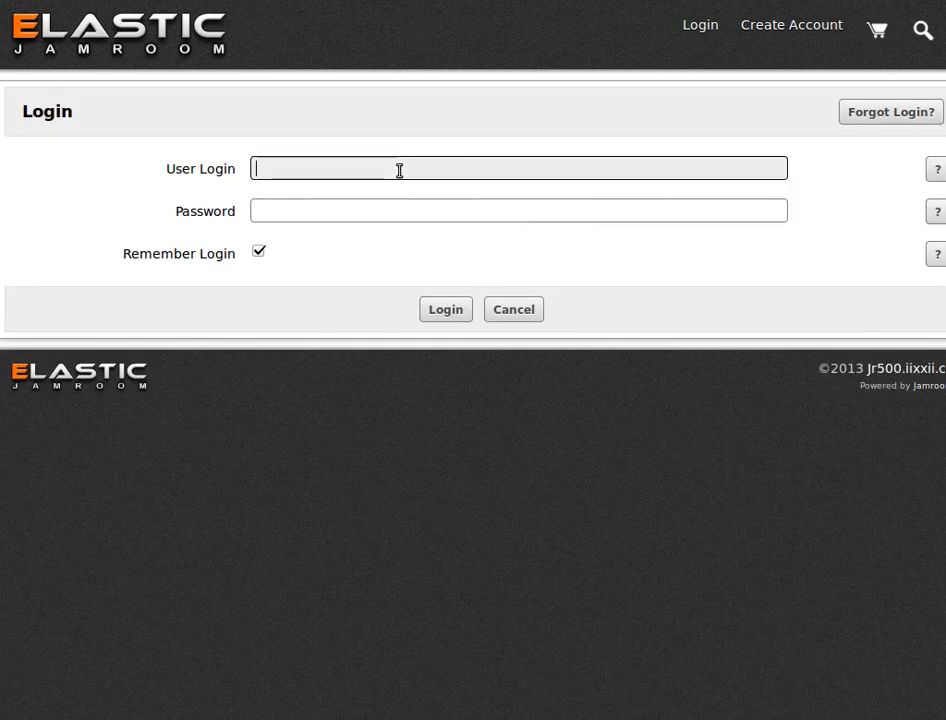
left_click(444, 308)
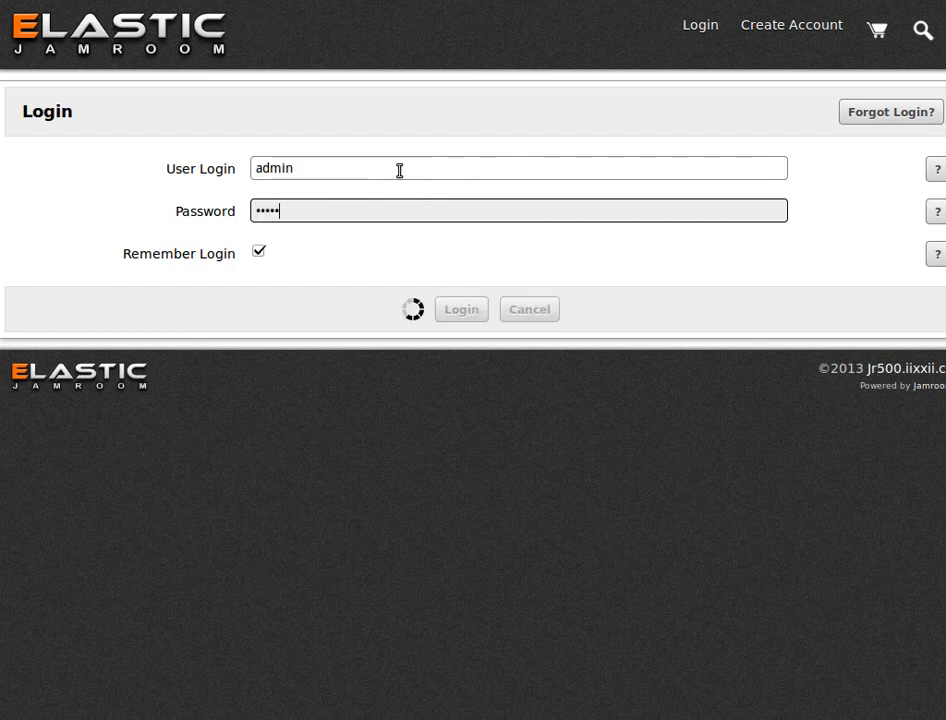
mouse_move(458, 200)
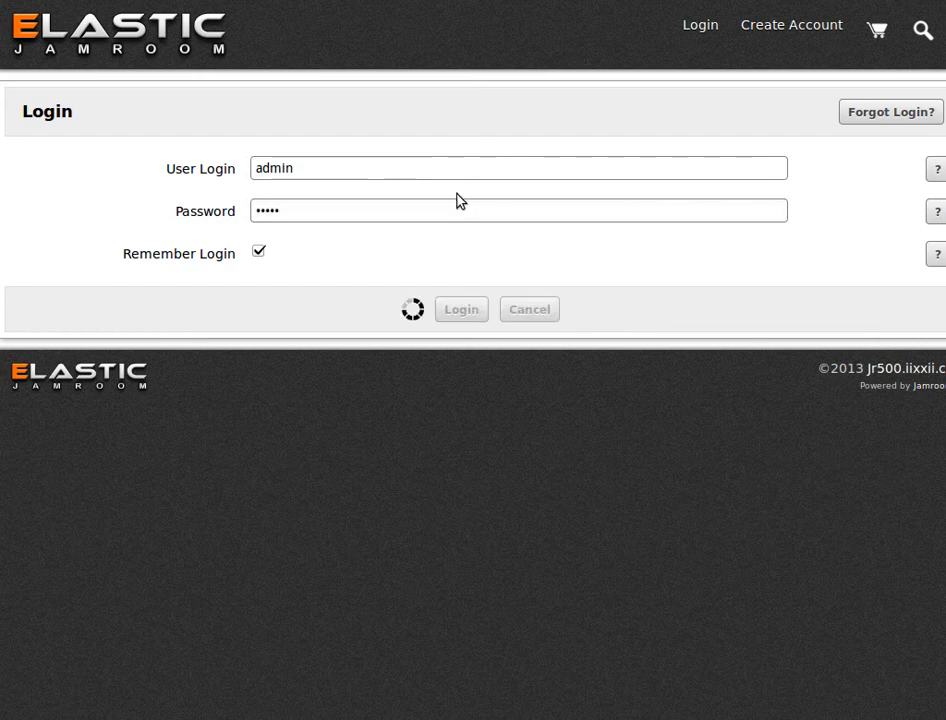
left_click(460, 308)
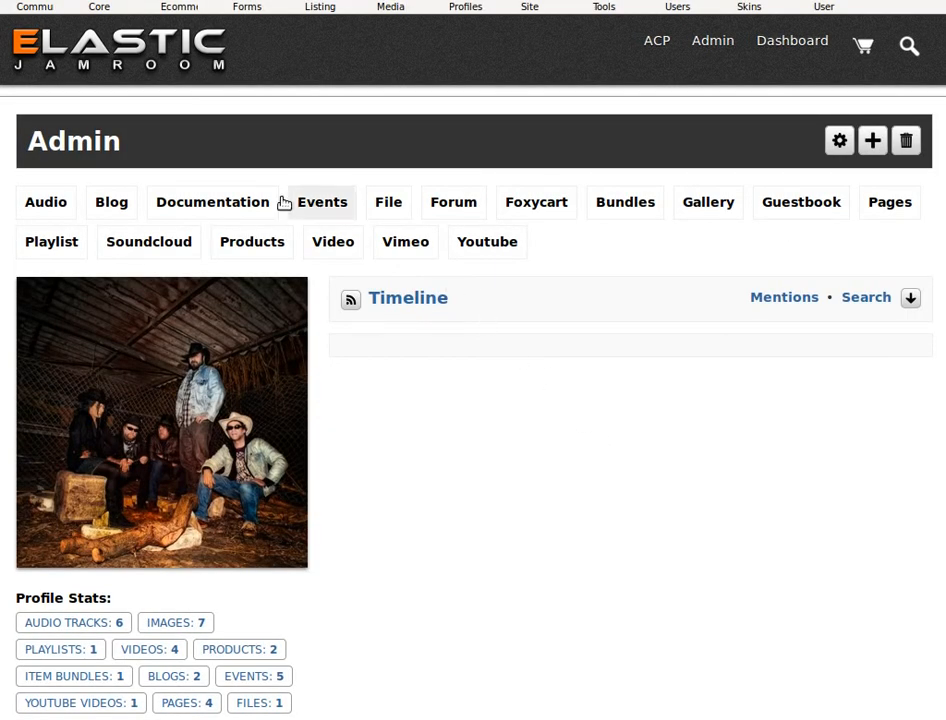
Show the Admin profile's Documentation section and its Installation category listing Installing JrFoxyCart Module
left_click(212, 202)
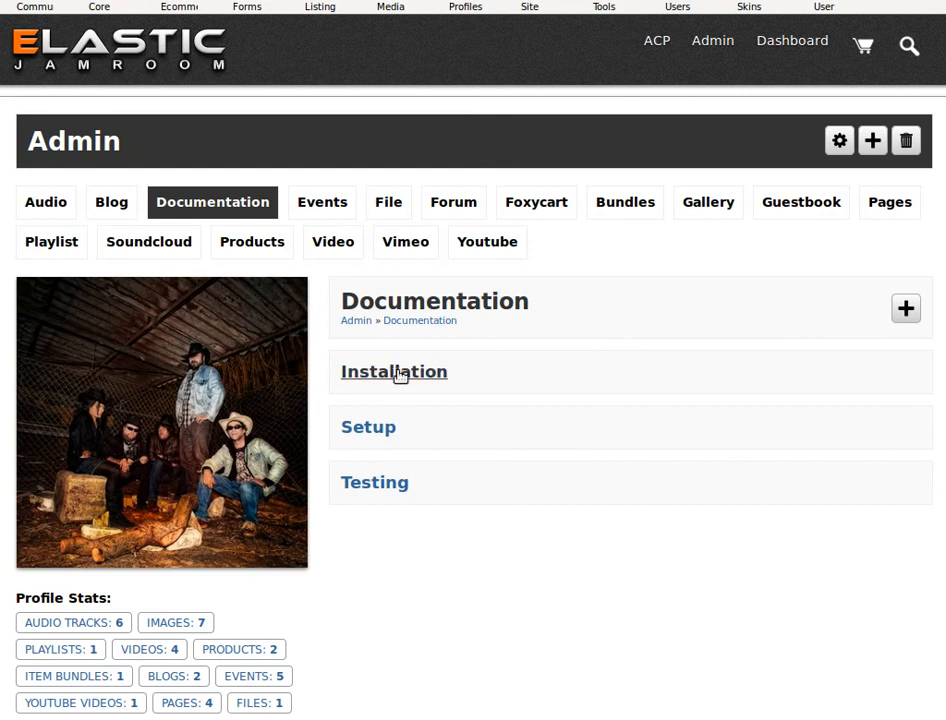
mouse_move(502, 390)
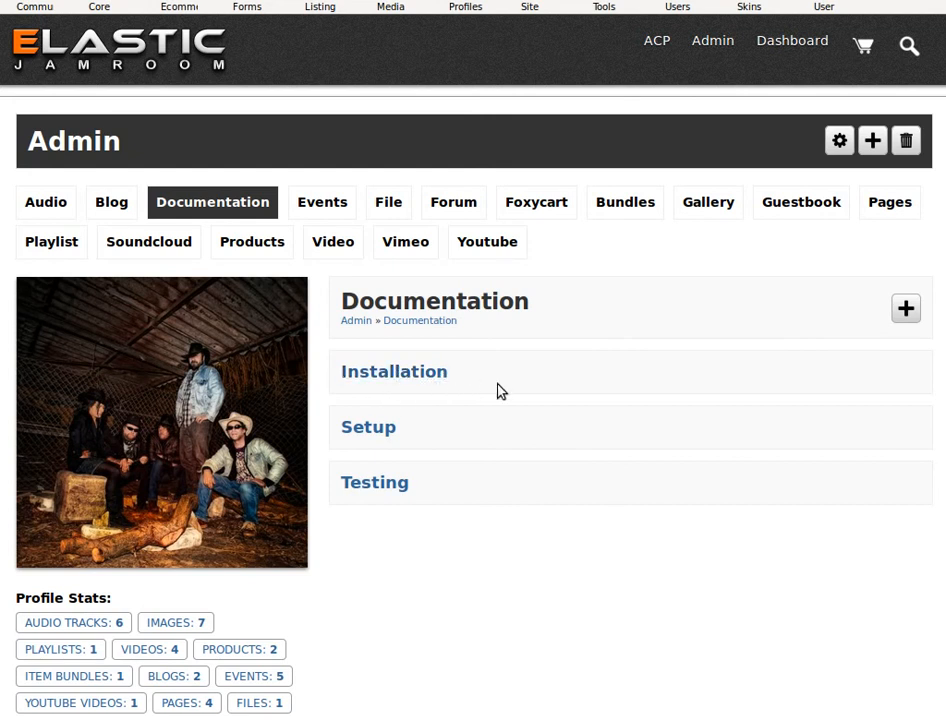
left_click(394, 370)
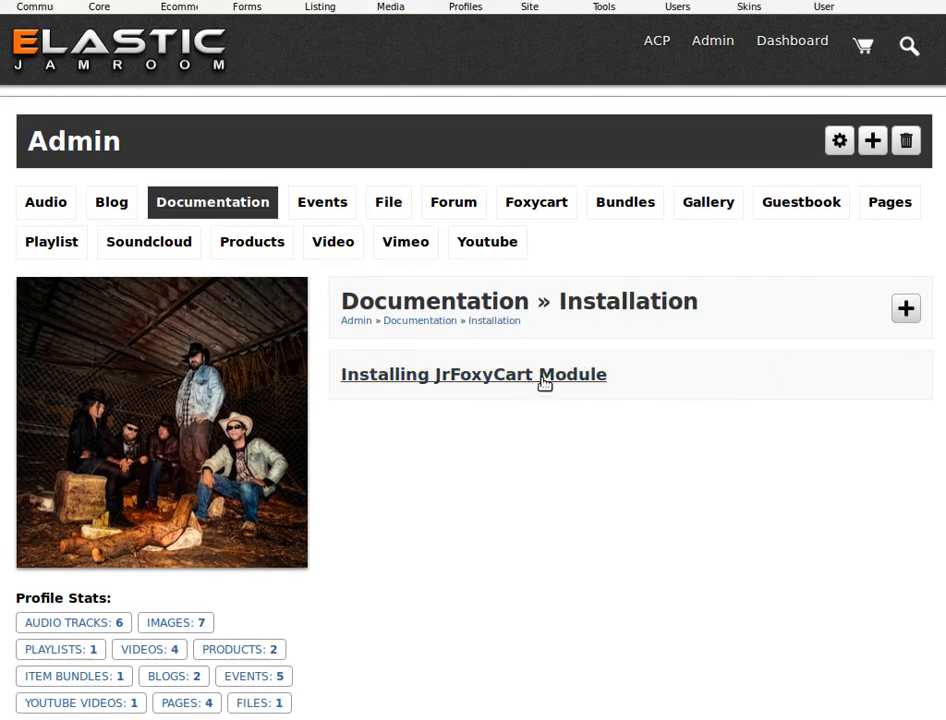
mouse_move(808, 488)
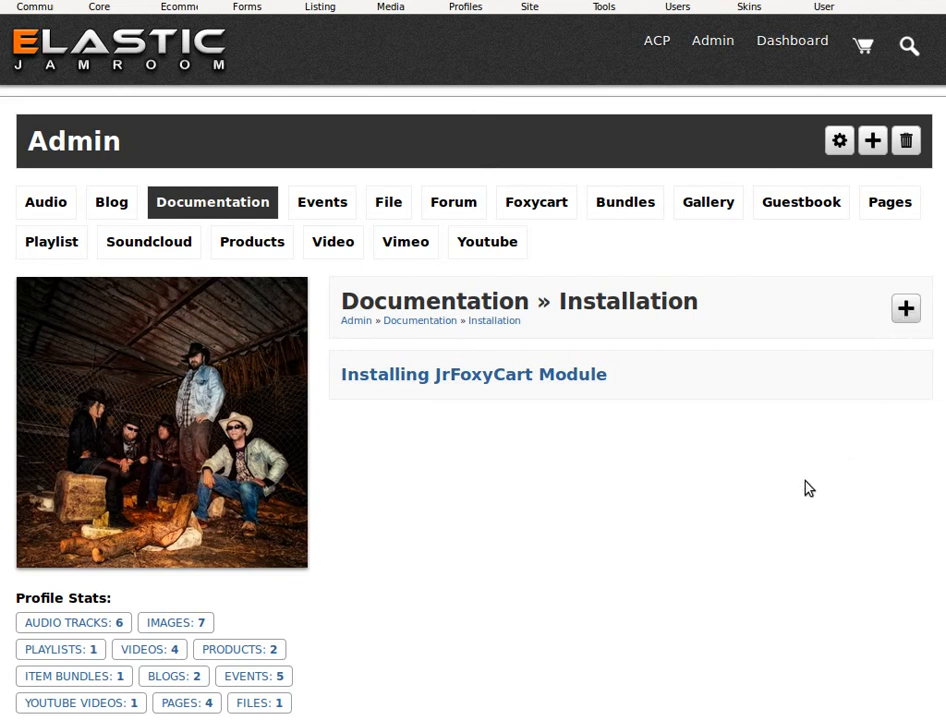
Create the document 'documentation setup for module X' in category setup at Indent Level 1
left_click(904, 308)
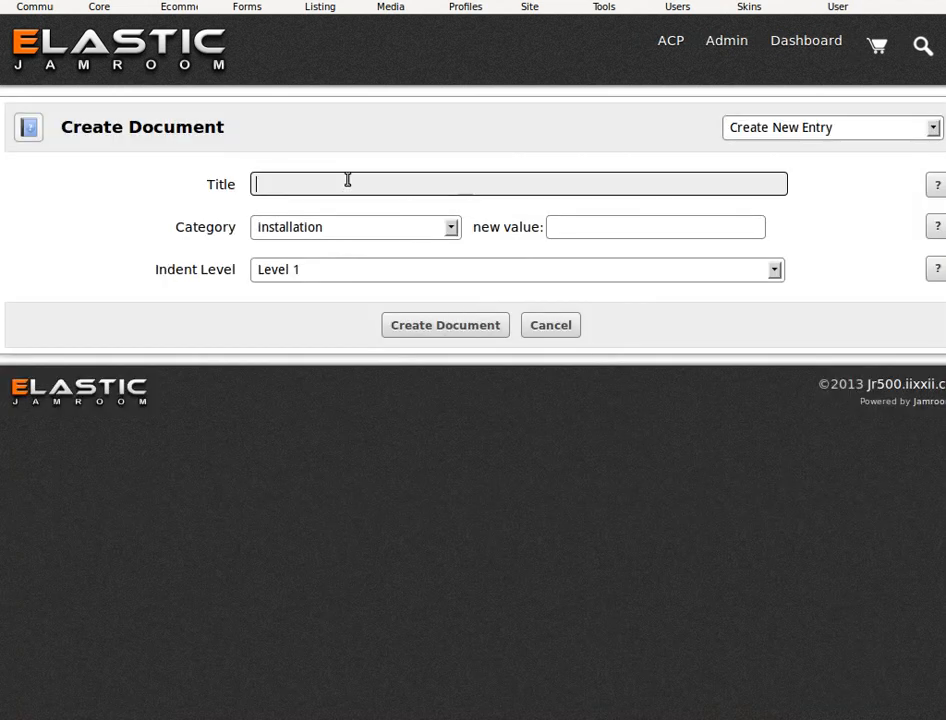
type("documentation")
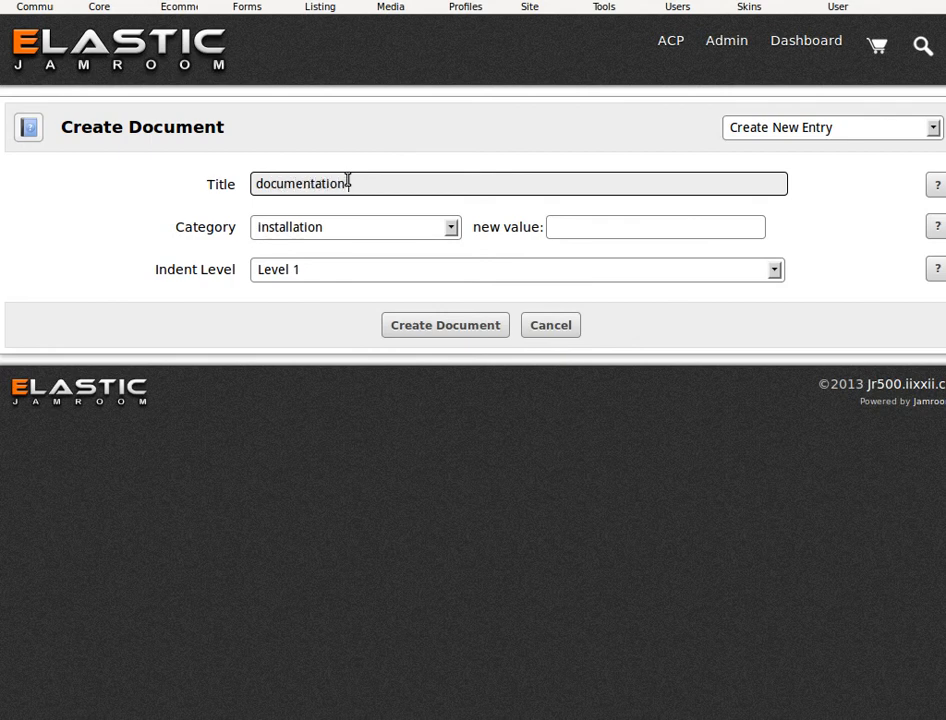
type("setup for")
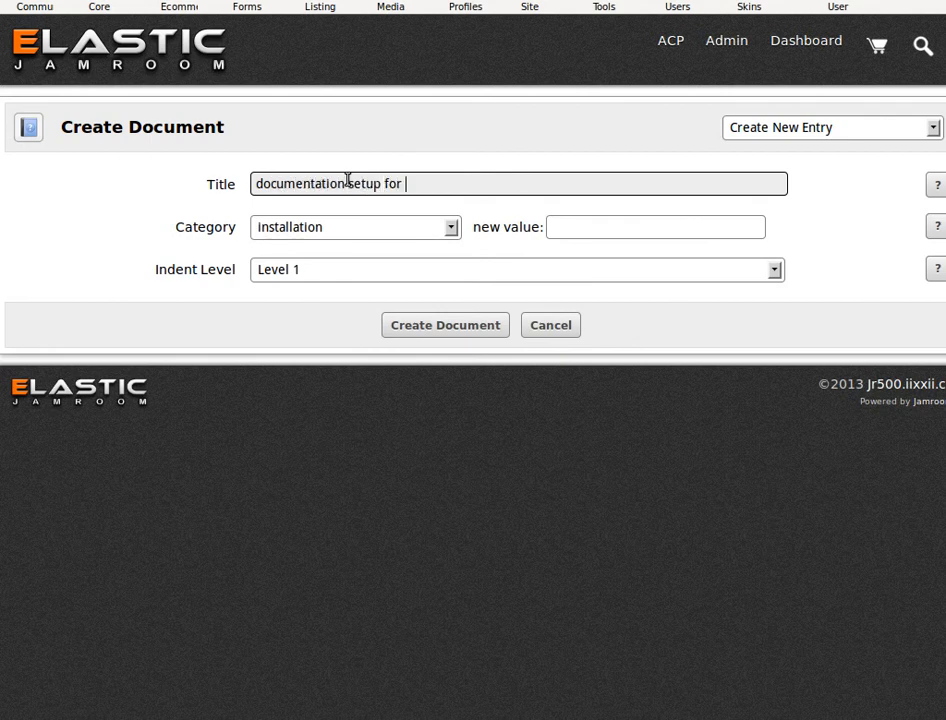
type("module X")
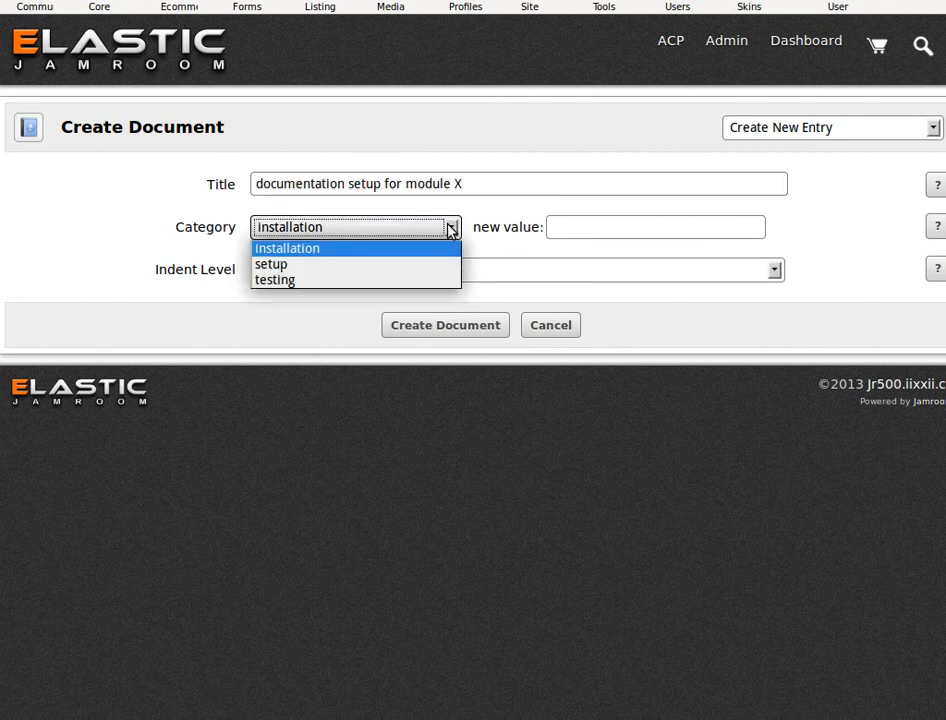
left_click(270, 264)
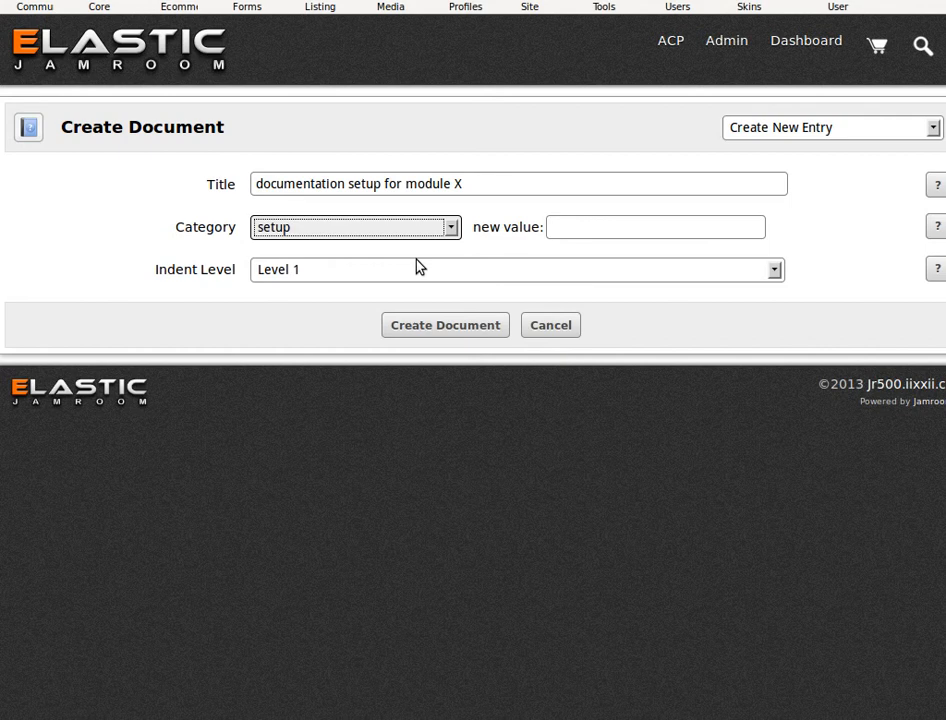
mouse_move(436, 276)
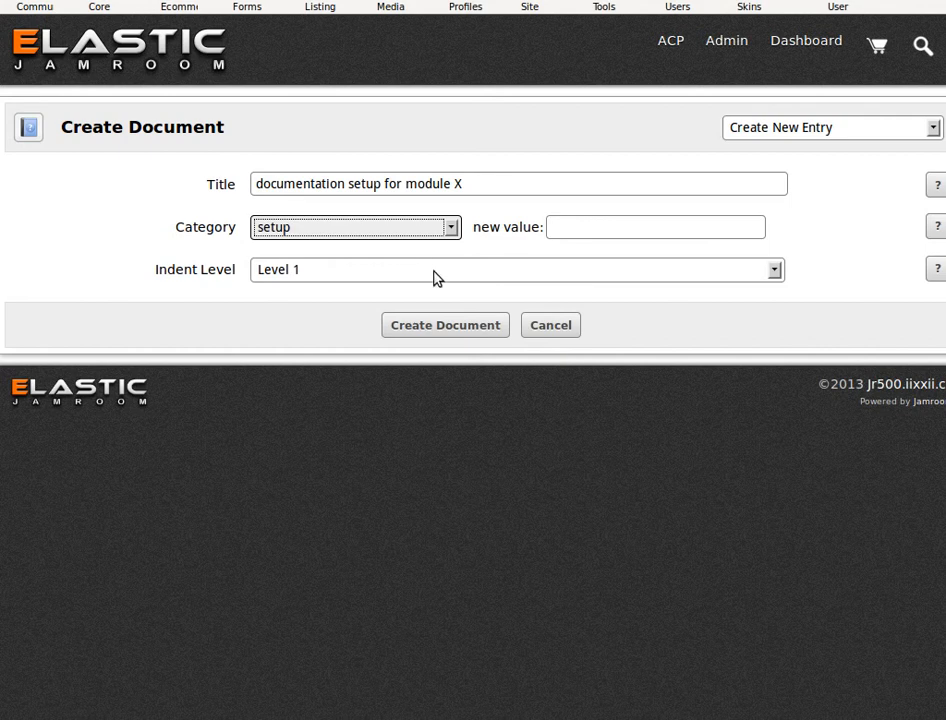
left_click(444, 324)
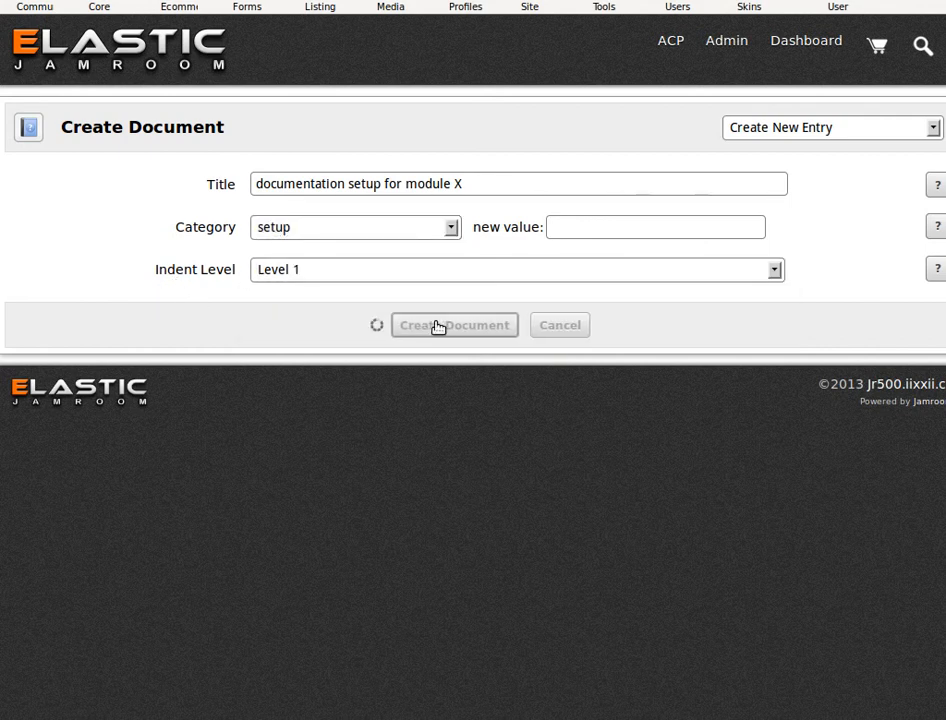
left_click(454, 324)
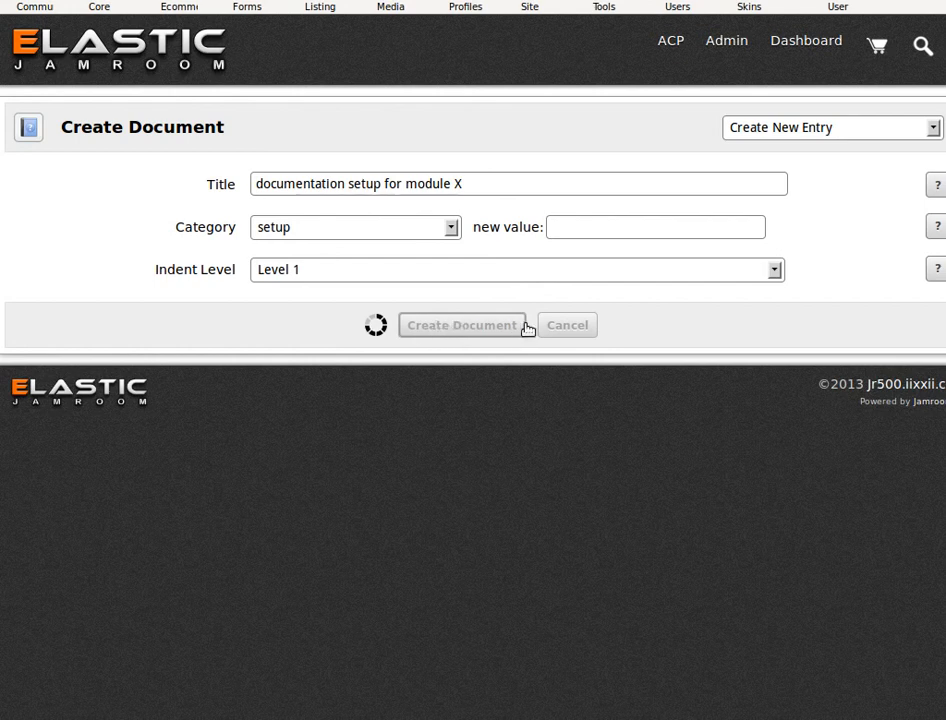
left_click(460, 324)
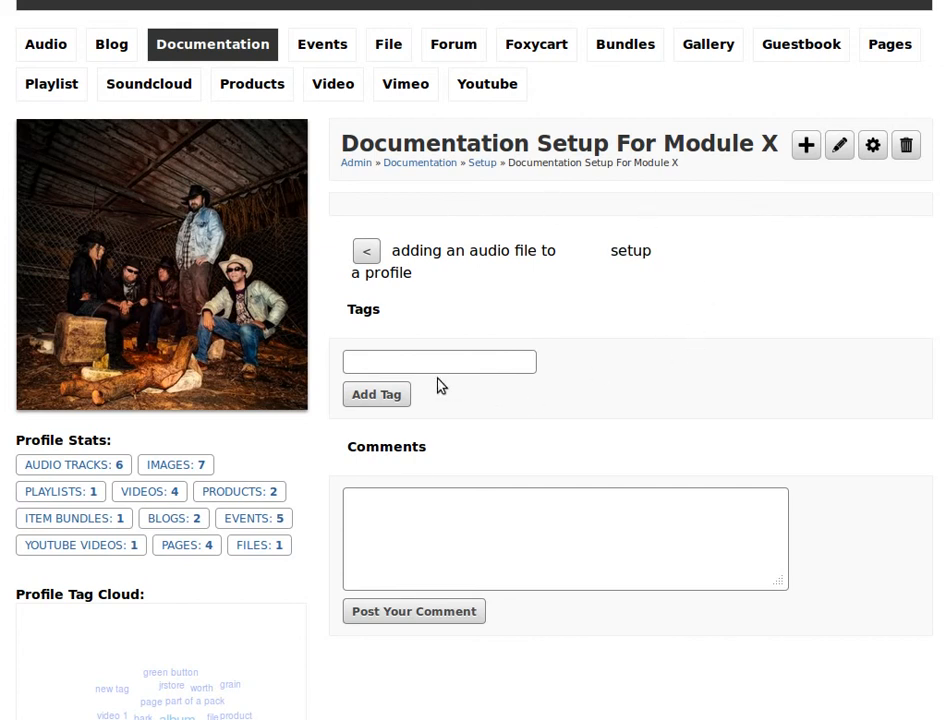
Add the tag 'module' to the Documentation Setup For Module X page
left_click(438, 360)
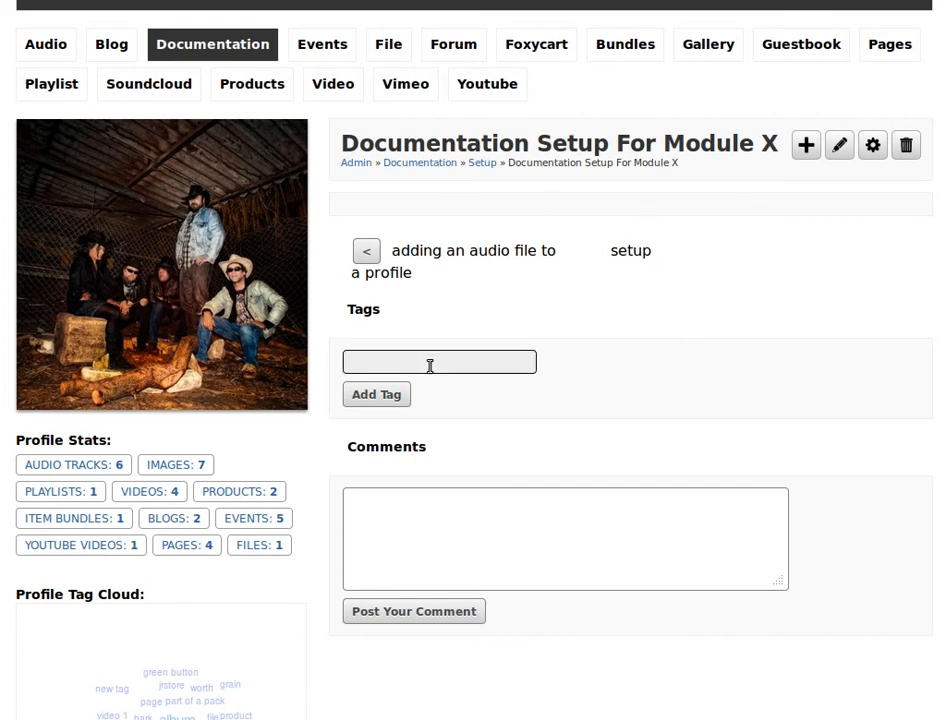
type("module")
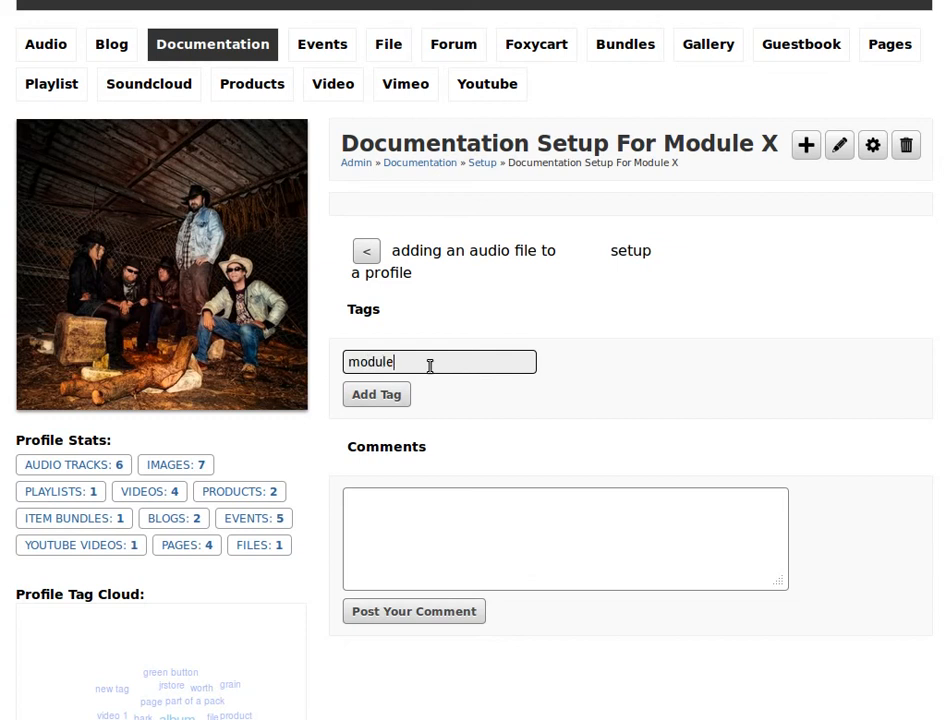
left_click(376, 392)
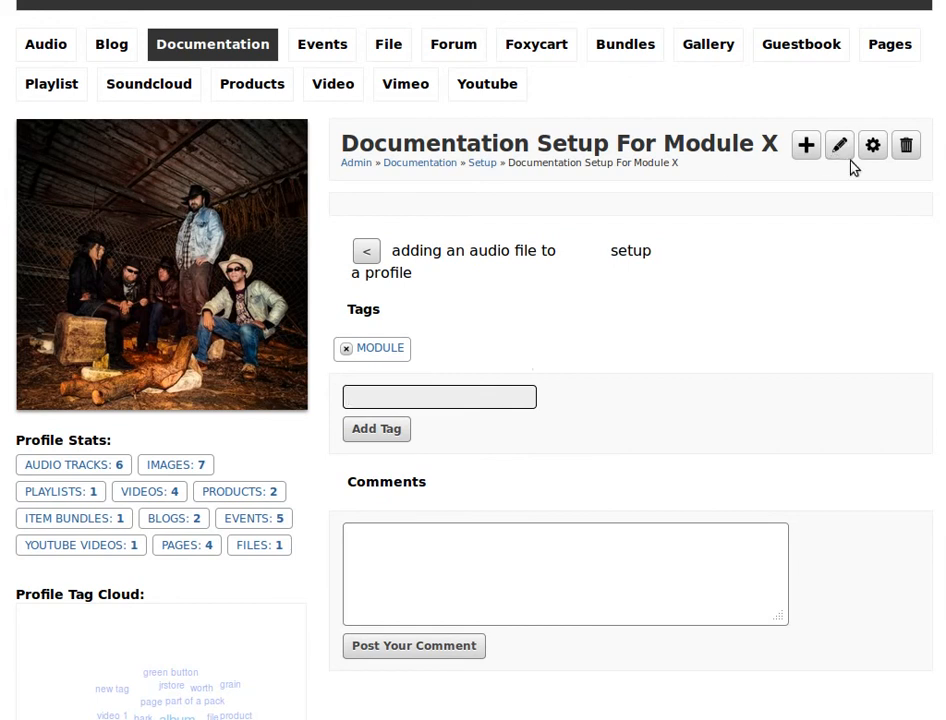
Add a Text section titled 'Intro To The Section' with generated Lorem ipsum paragraphs as its body
left_click(804, 144)
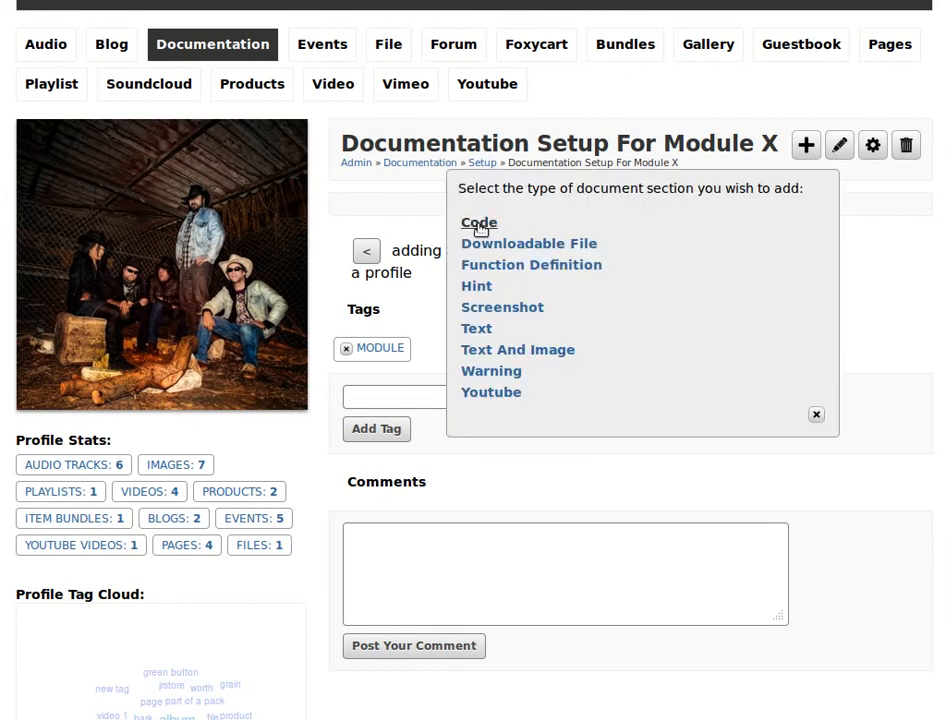
mouse_move(660, 304)
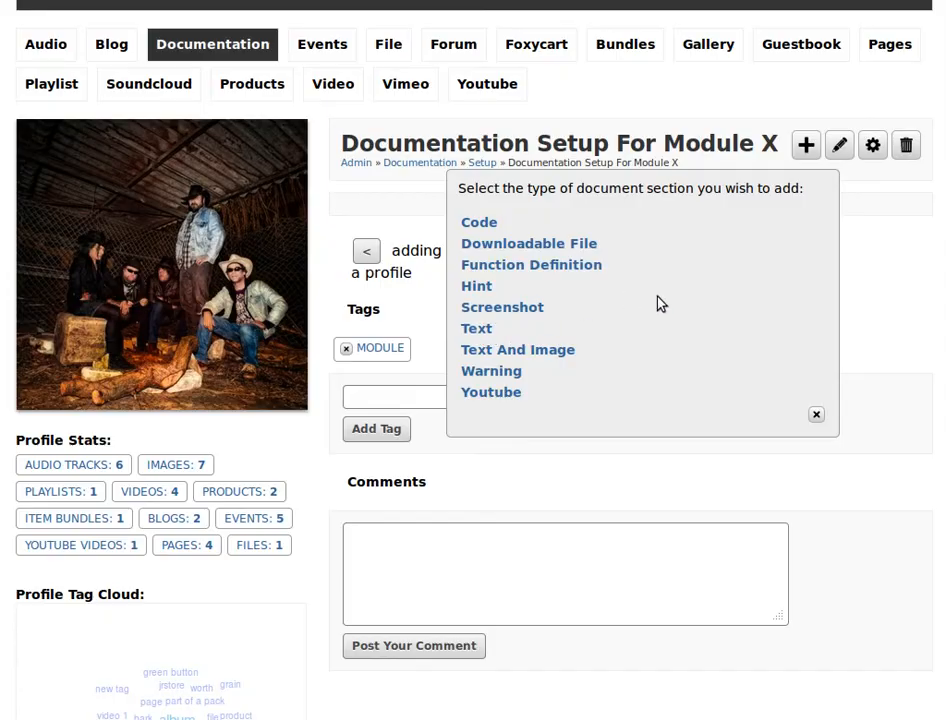
left_click(476, 328)
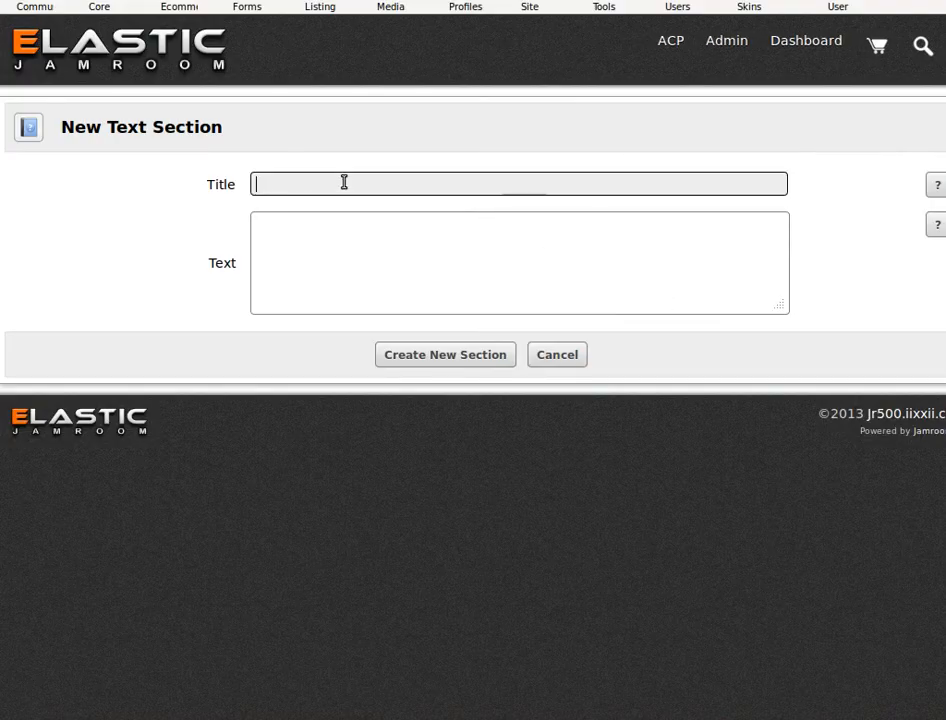
type("Intro to the se")
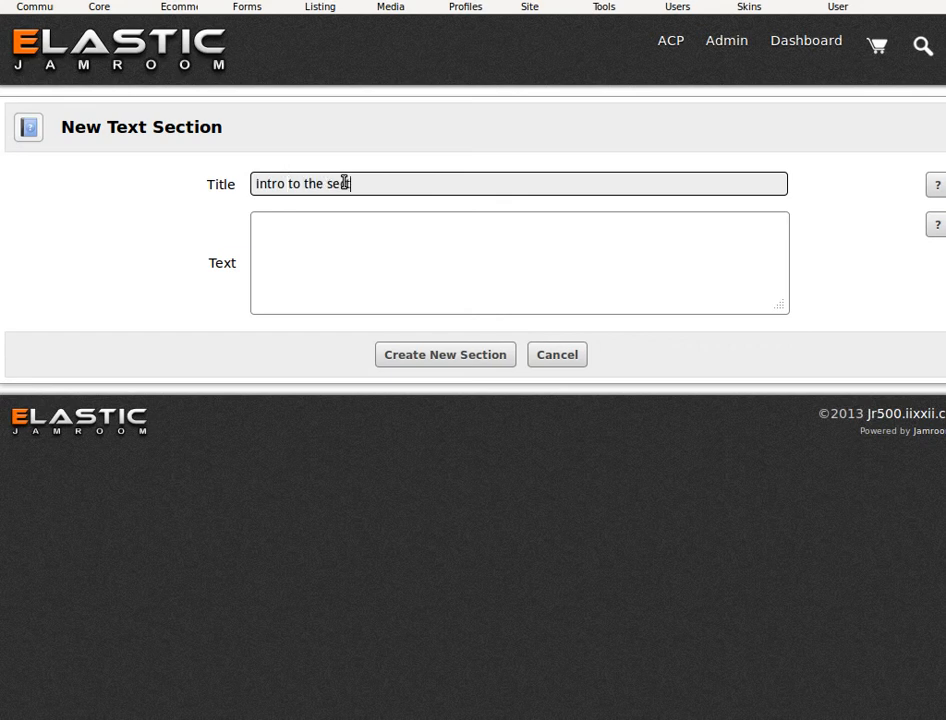
type("ction")
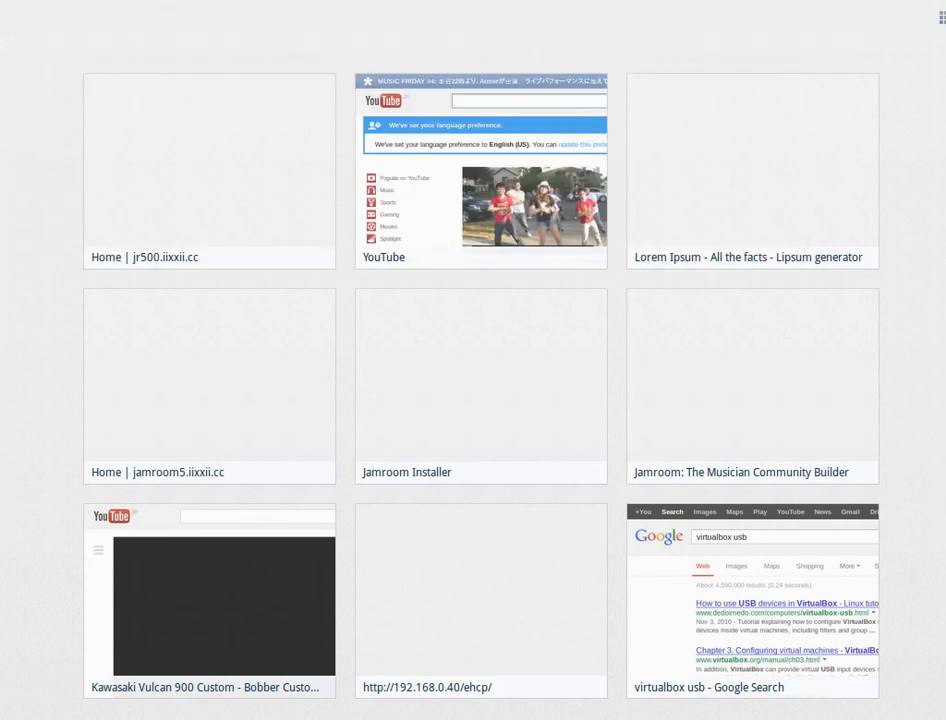
left_click(752, 170)
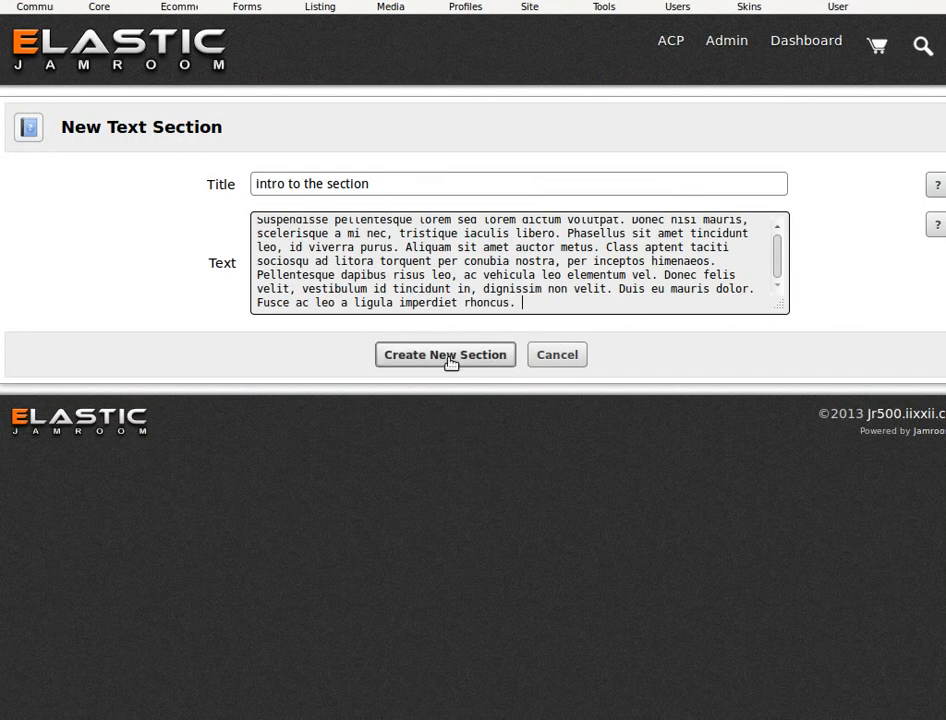
left_click(444, 354)
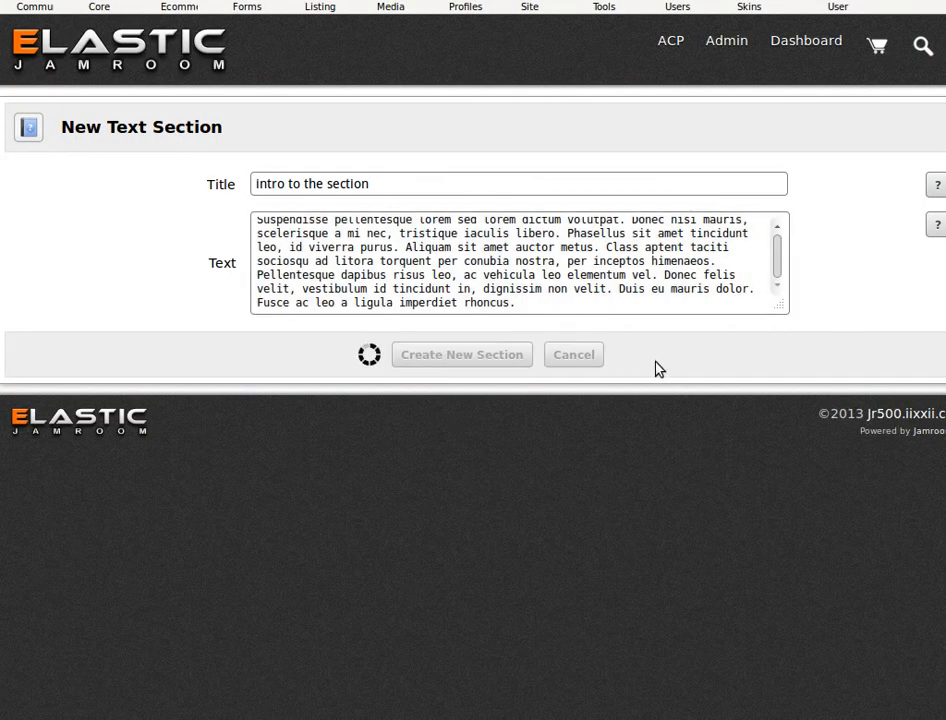
left_click(460, 354)
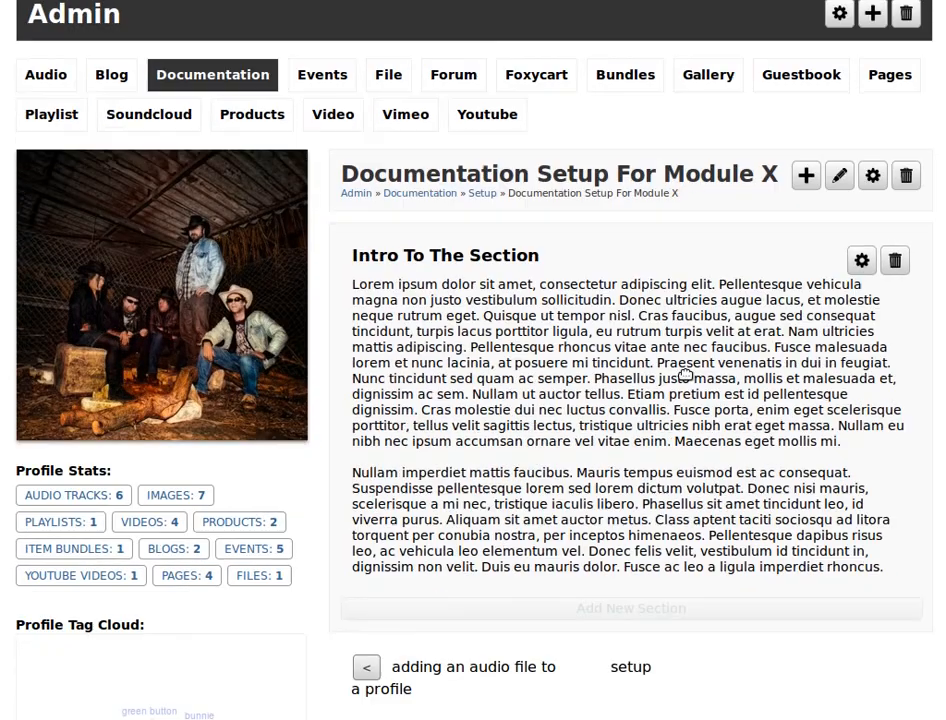
scroll("down", 3)
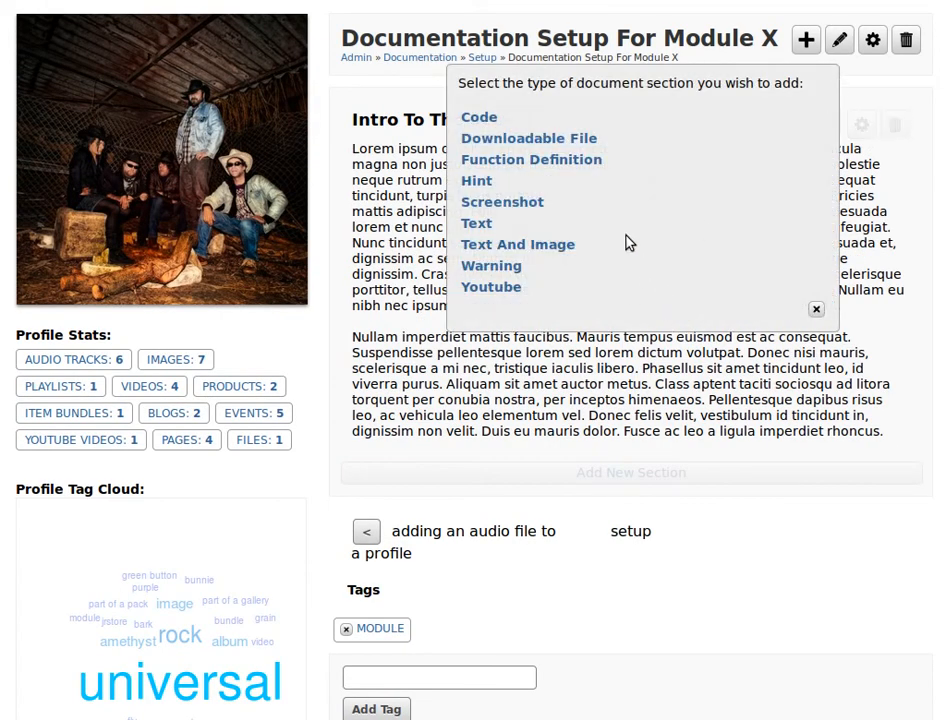
mouse_move(602, 356)
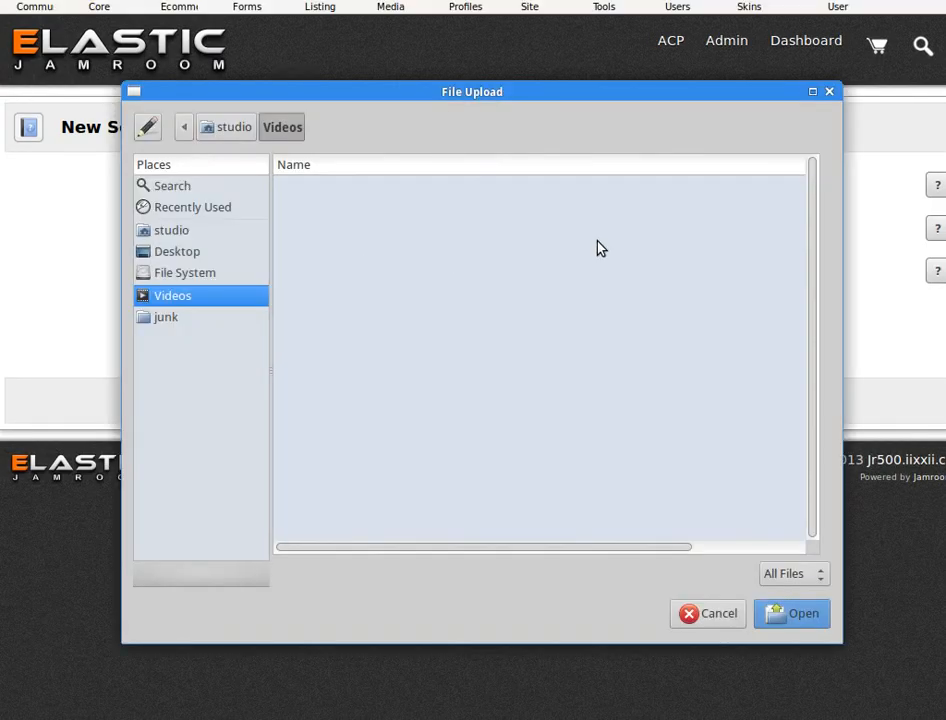
mouse_move(230, 170)
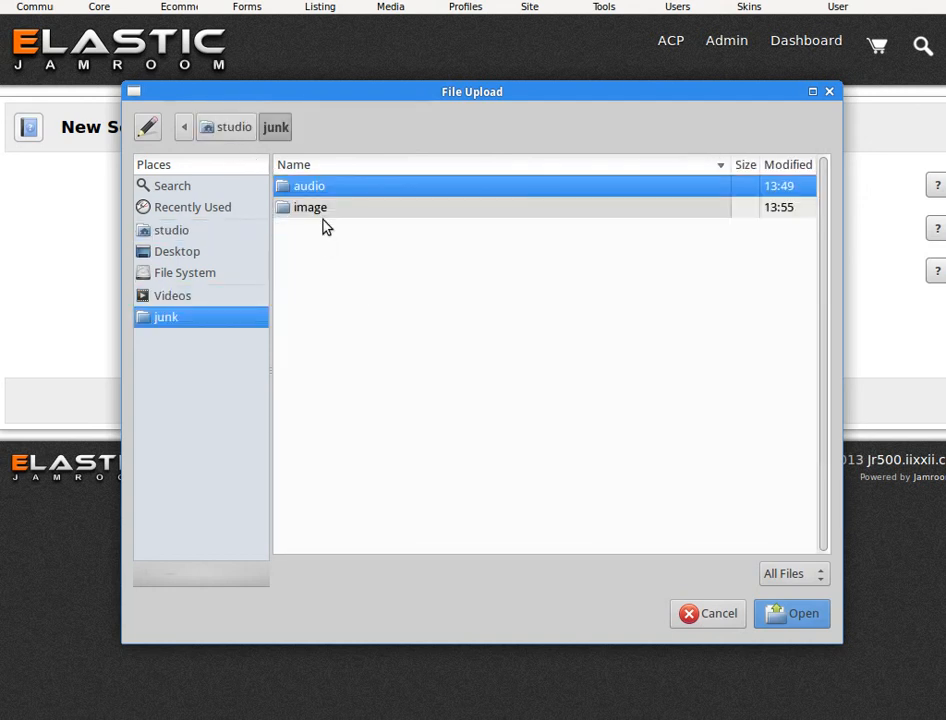
Add a Screenshot section using band1.jpg from junk/image, captioned 'screenshot of a band playing'
left_click(716, 612)
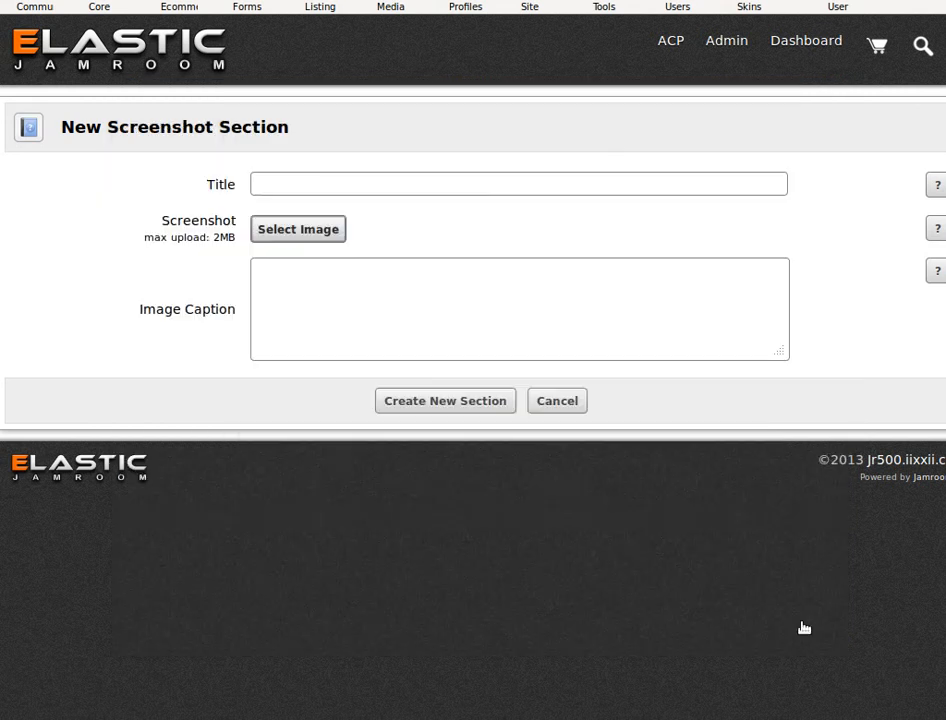
left_click(296, 228)
type("screenshot of a band pla")
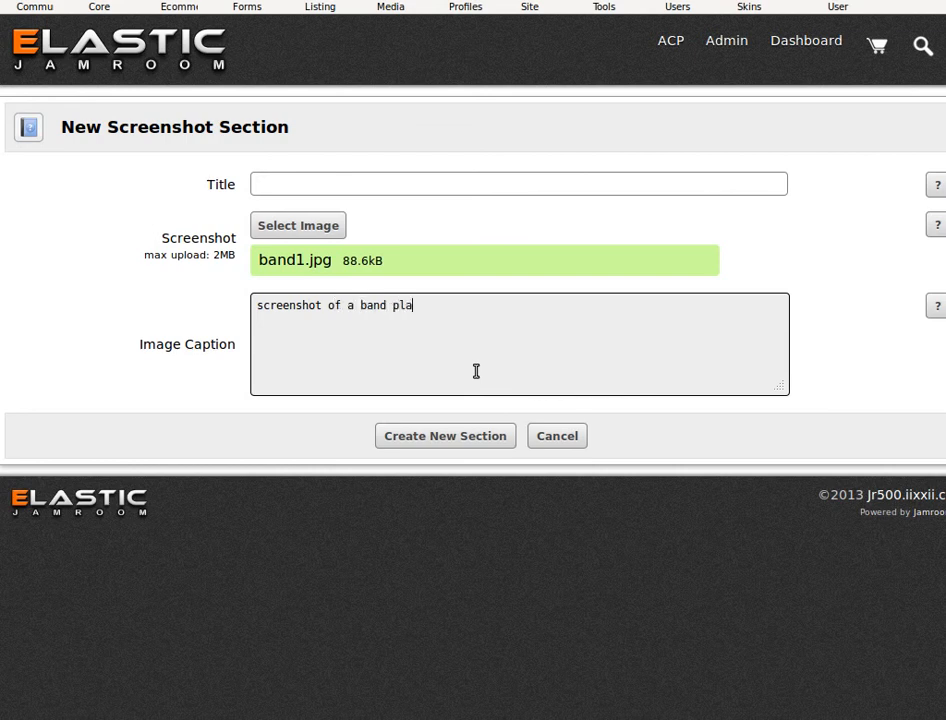
type("ying")
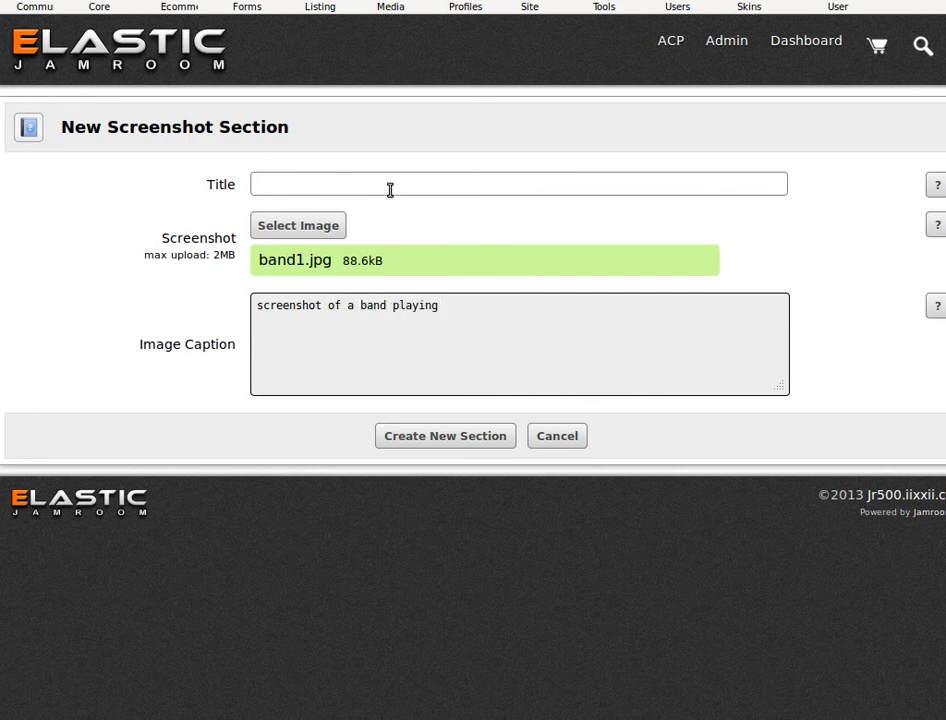
left_click(518, 184)
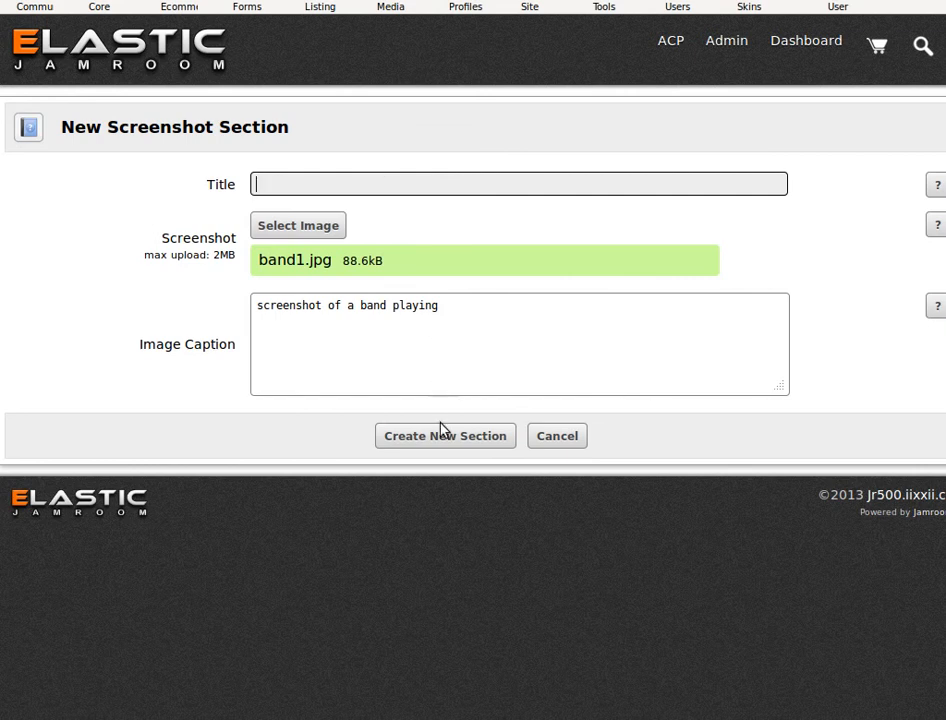
left_click(444, 436)
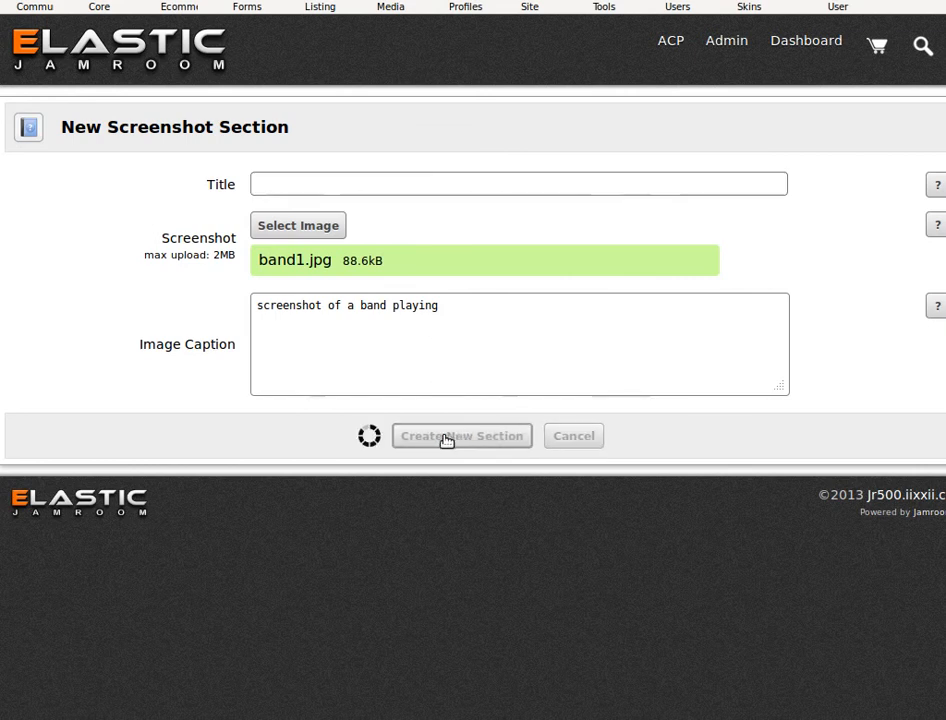
left_click(460, 436)
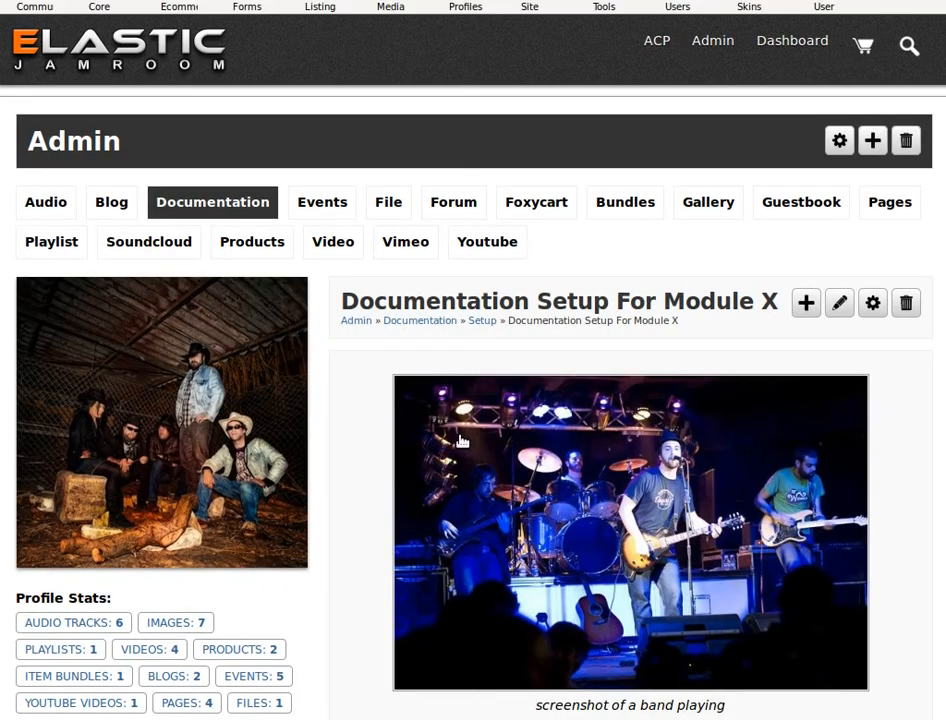
Scroll down the page to review the screenshot section sitting below the intro text
scroll("down", 3)
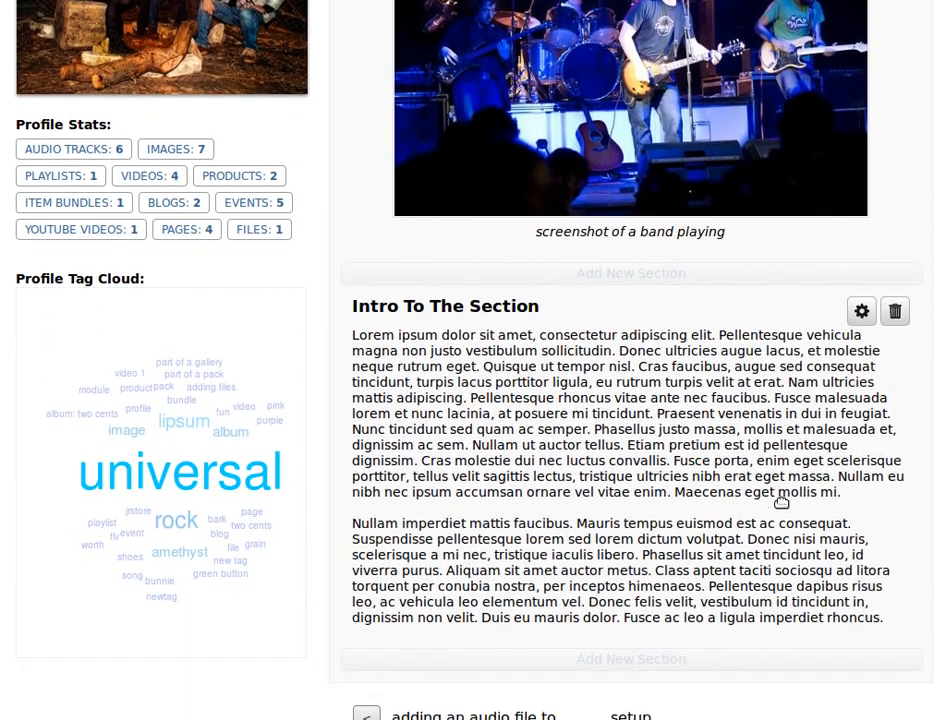
scroll("down", 3)
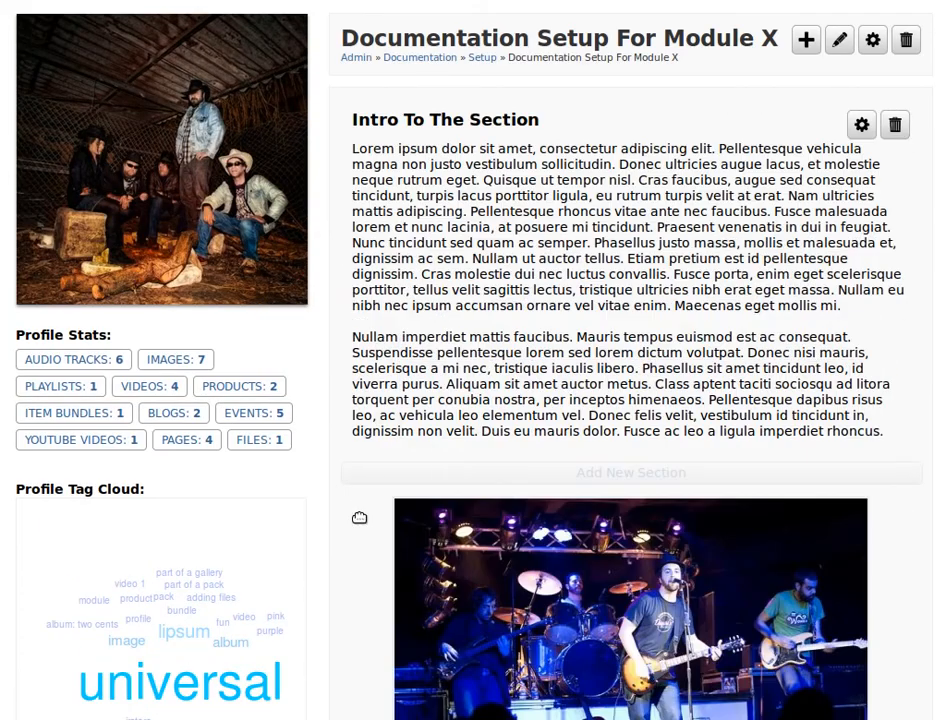
scroll("down", 3)
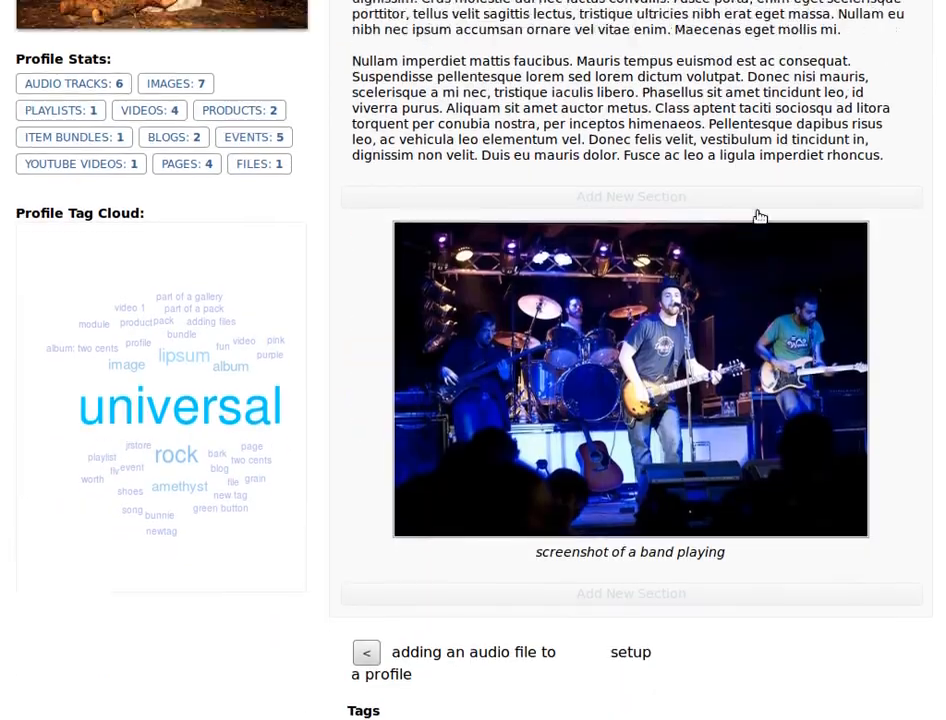
scroll("down", 3)
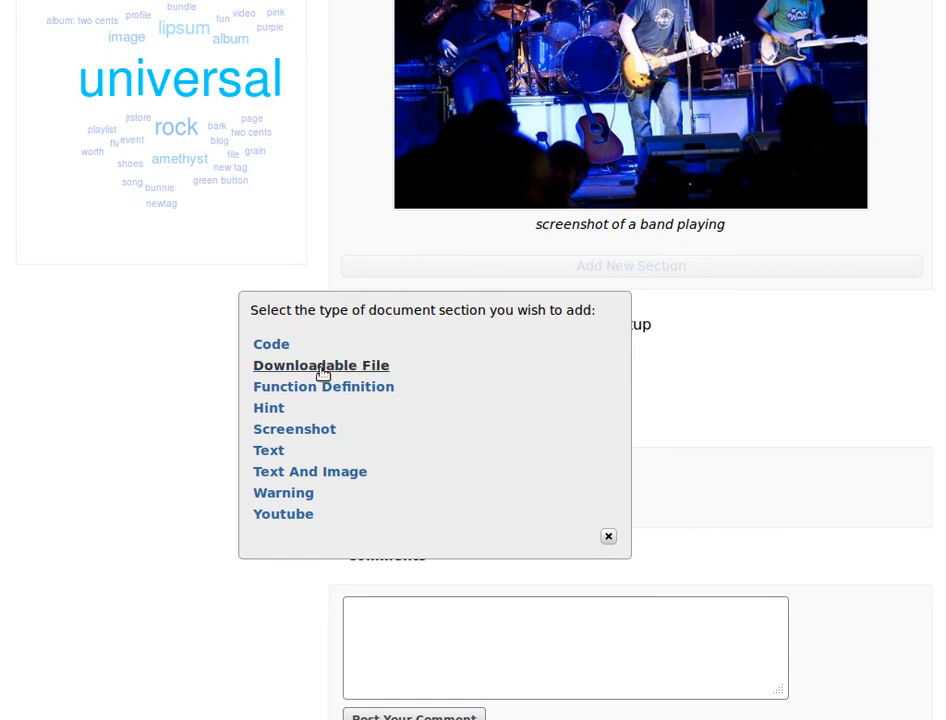
left_click(320, 364)
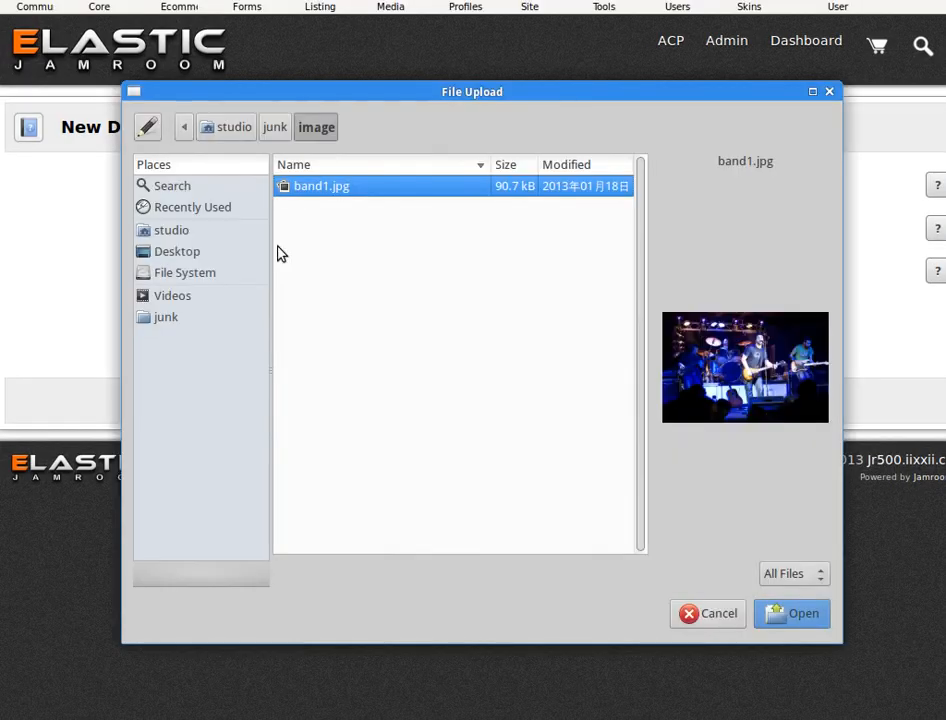
left_click(792, 612)
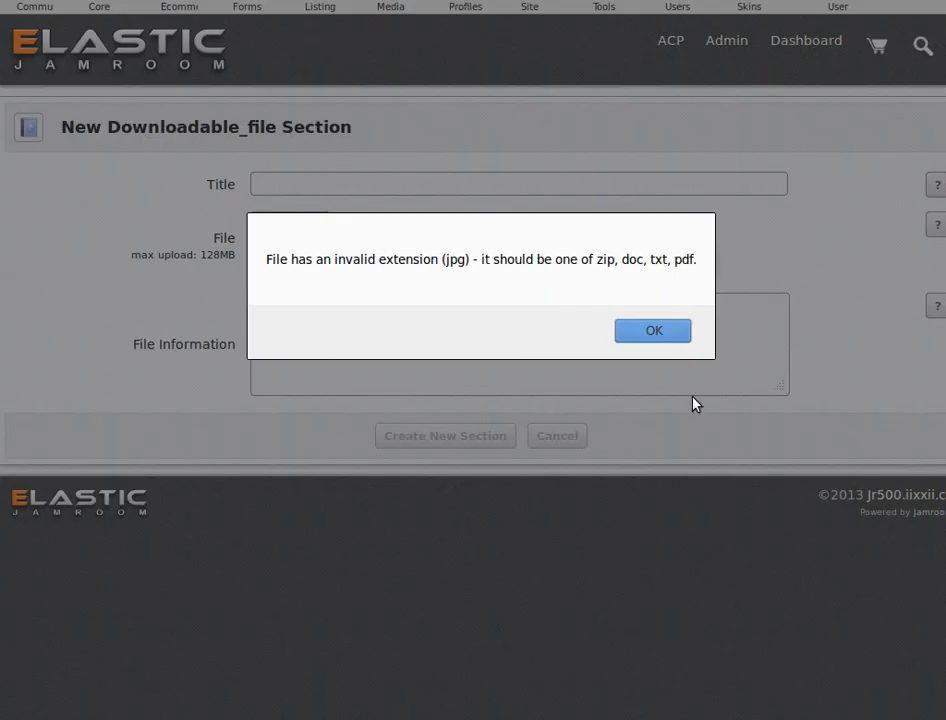
left_click(652, 330)
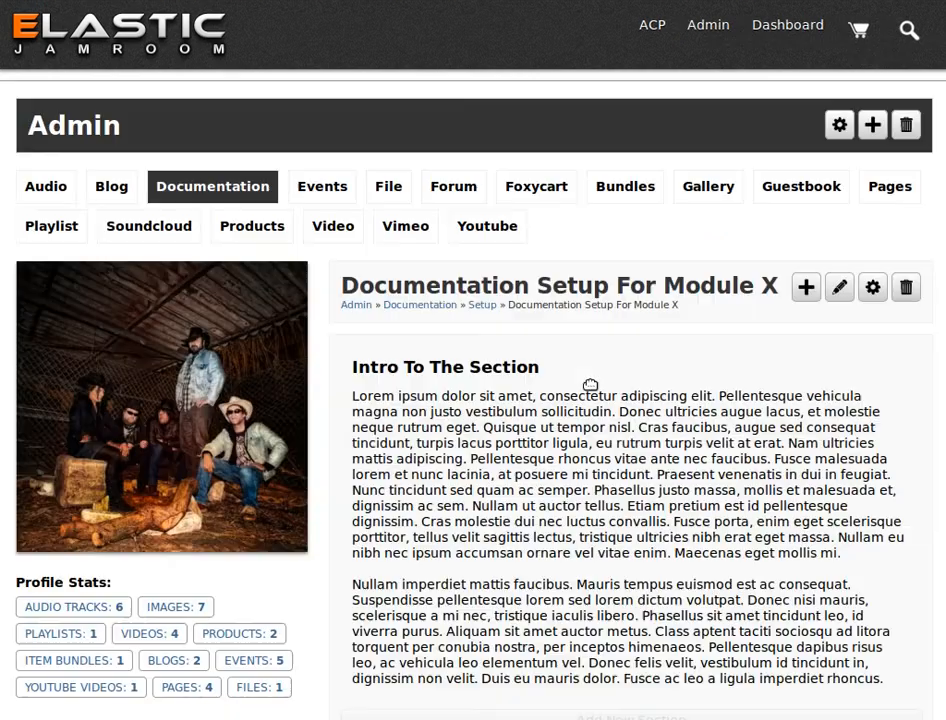
scroll("down", 3)
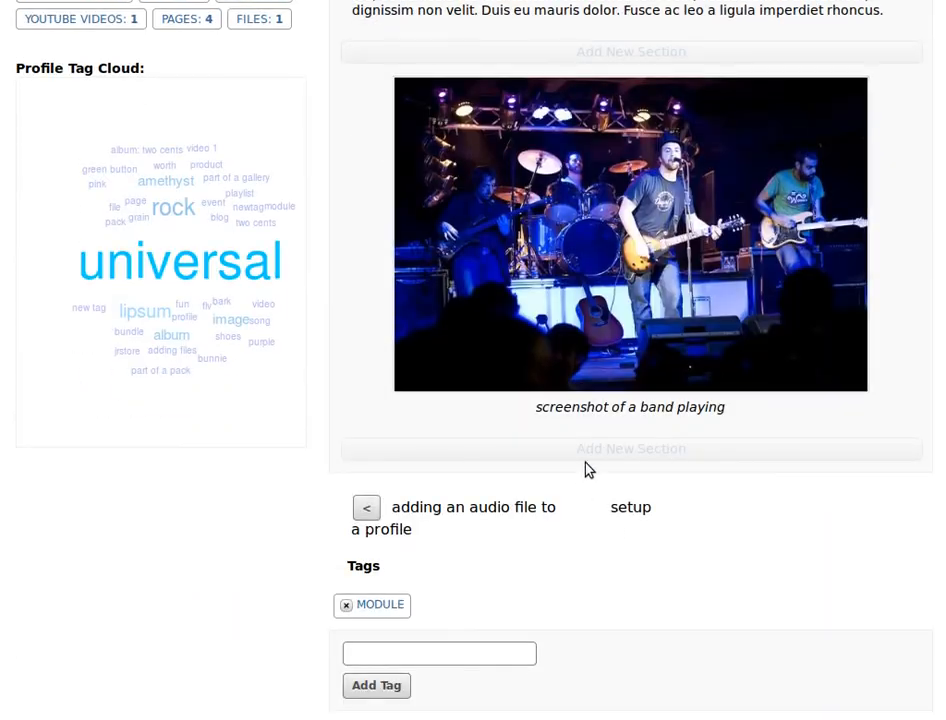
Add a Hint section titled 'how to download' with lorem ipsum text beneath the band screenshot
left_click(630, 448)
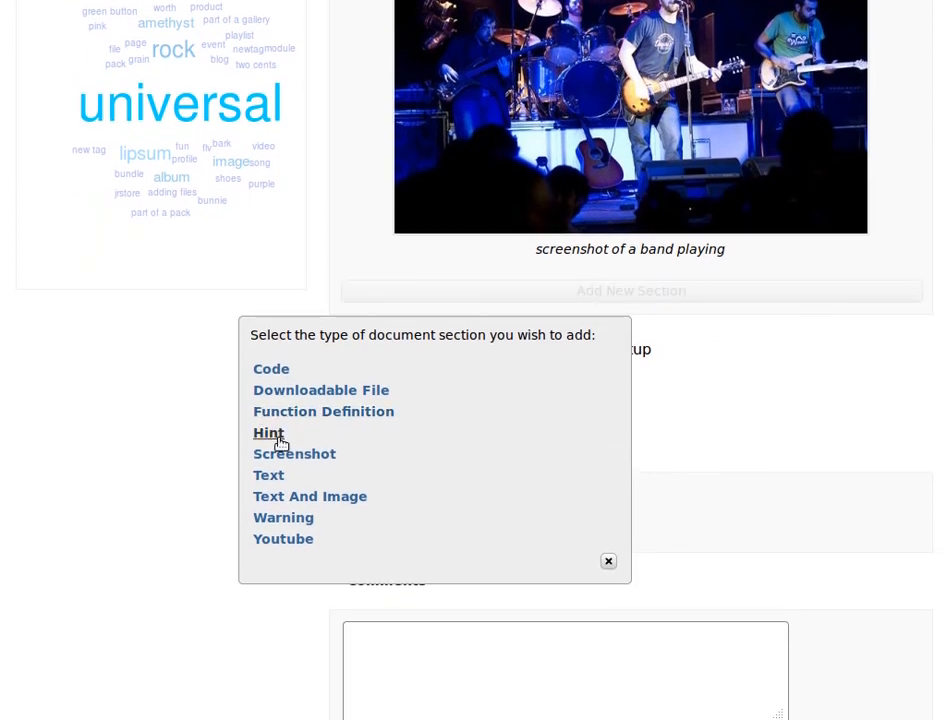
left_click(268, 432)
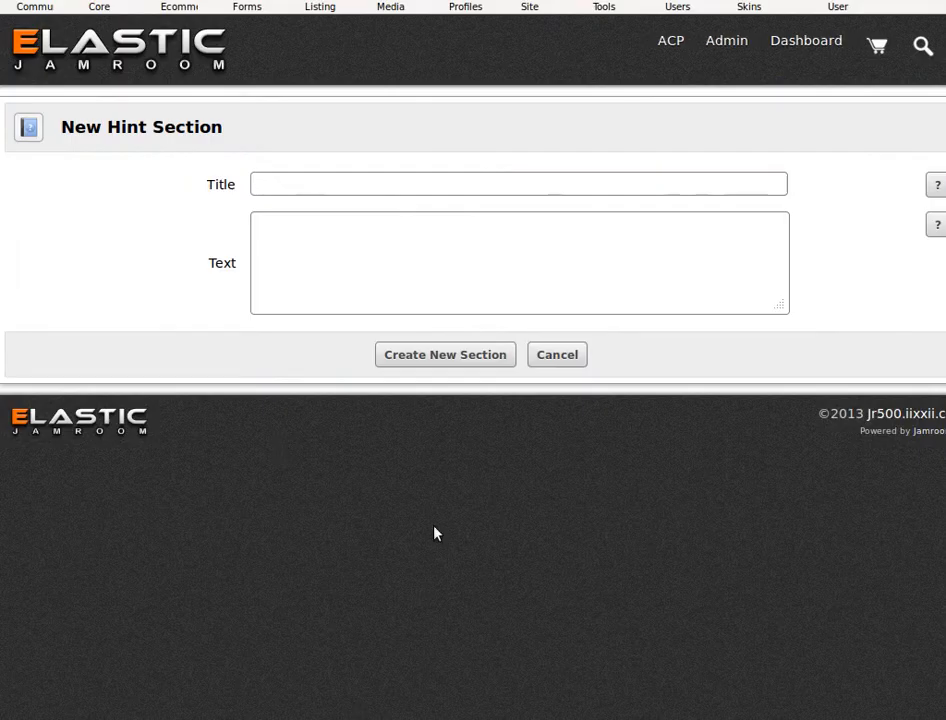
type("how")
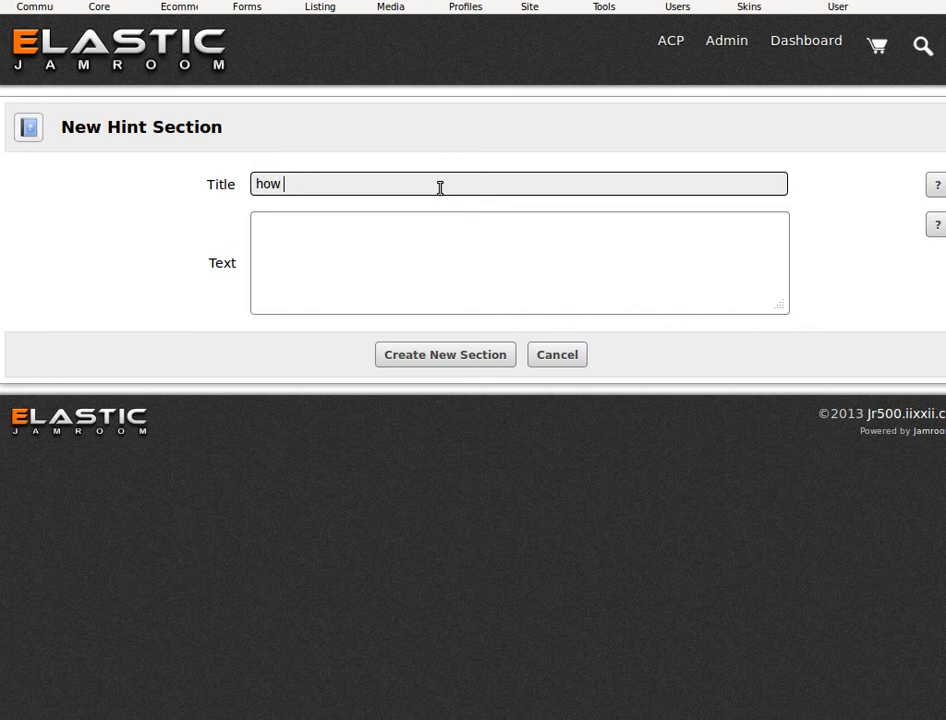
type("to download")
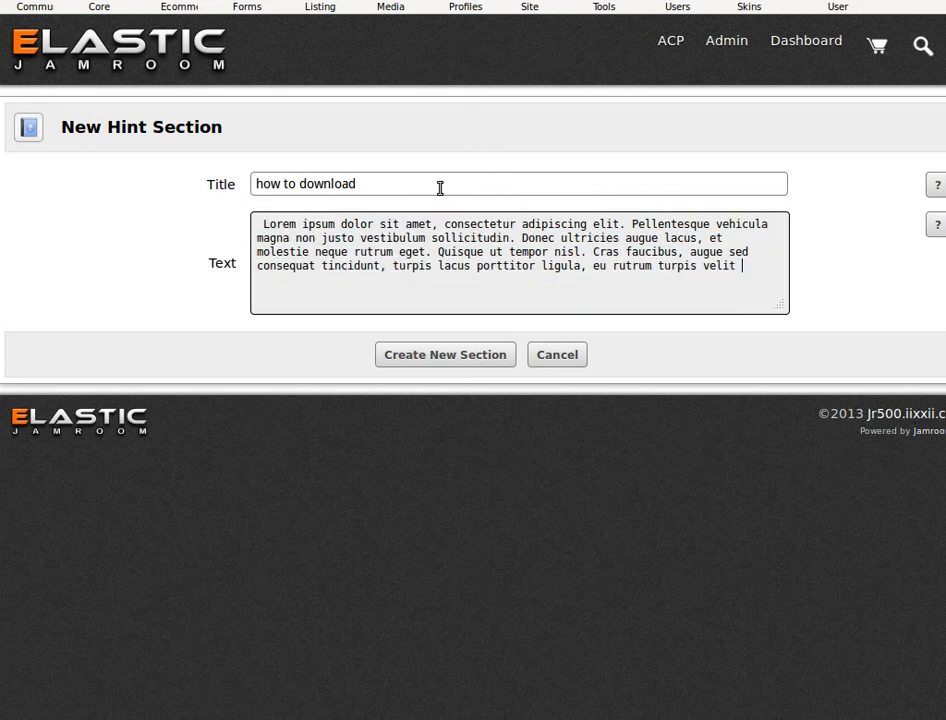
left_click(444, 354)
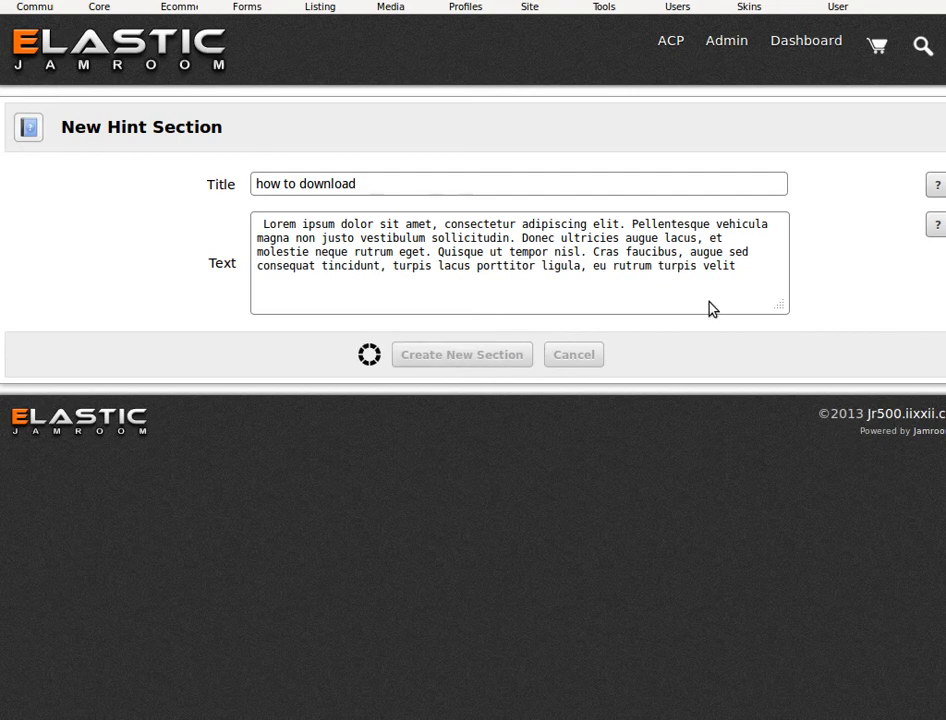
left_click(460, 354)
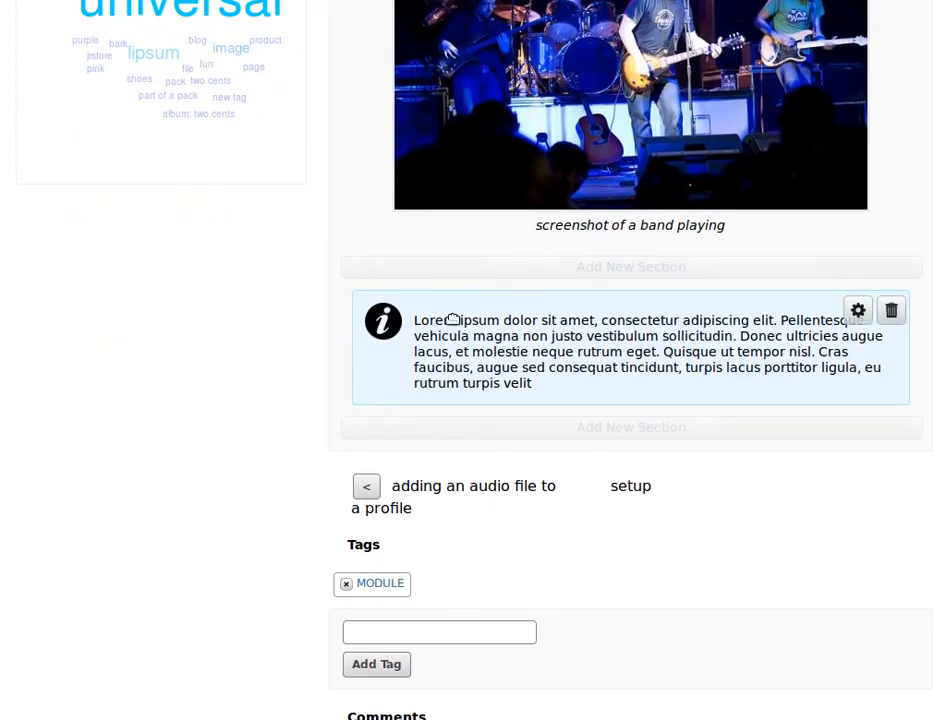
left_click(632, 428)
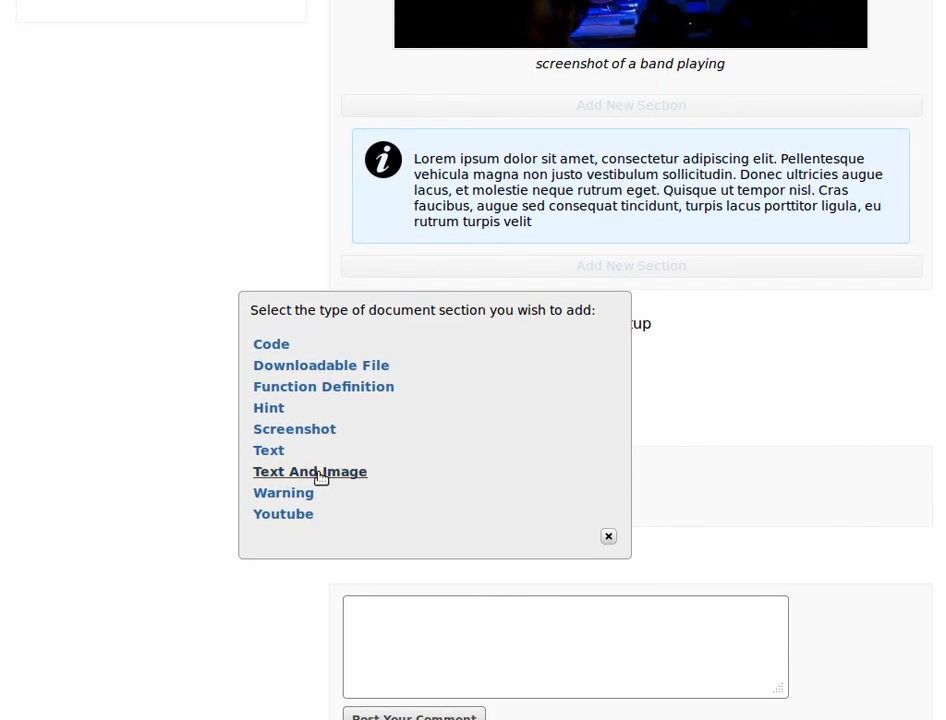
Add a Text And Image section below the hint with lorem ipsum text and band1.jpg at small size
left_click(308, 472)
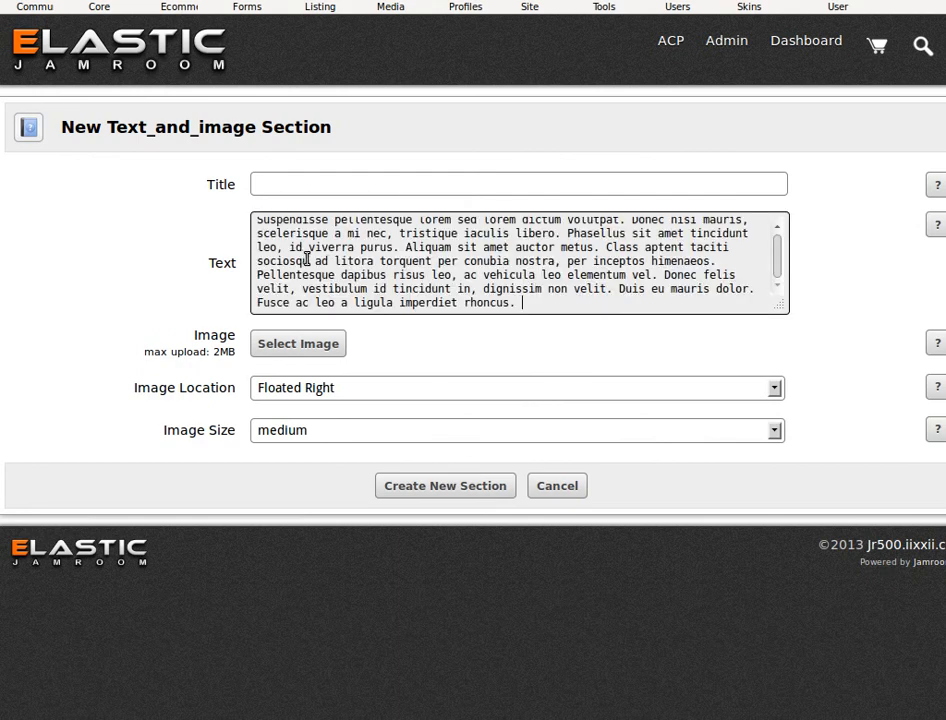
left_click(298, 344)
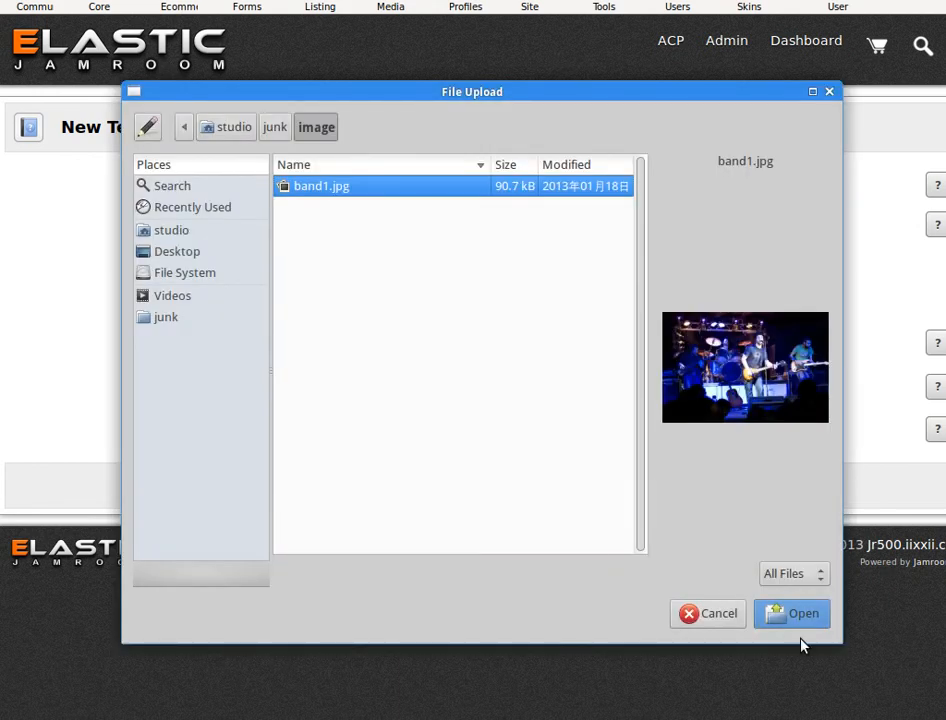
left_click(792, 612)
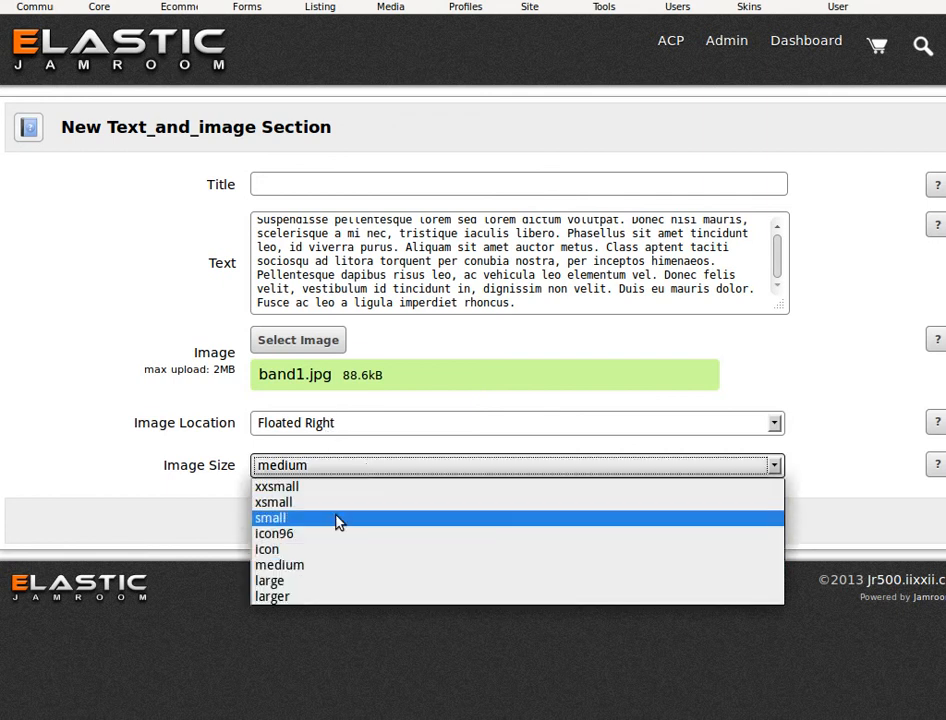
left_click(270, 516)
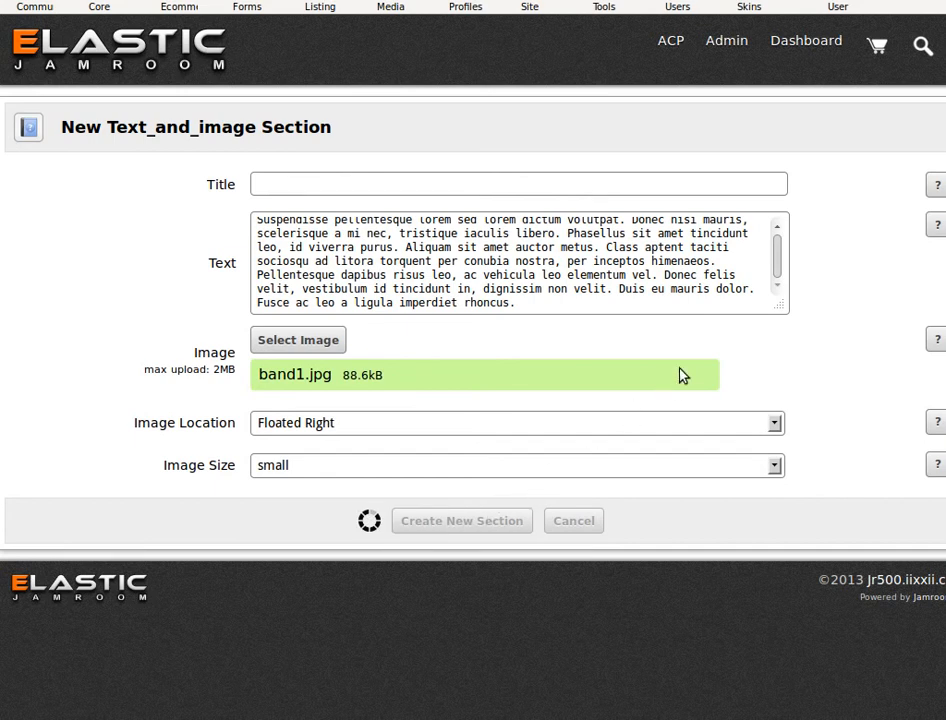
left_click(460, 520)
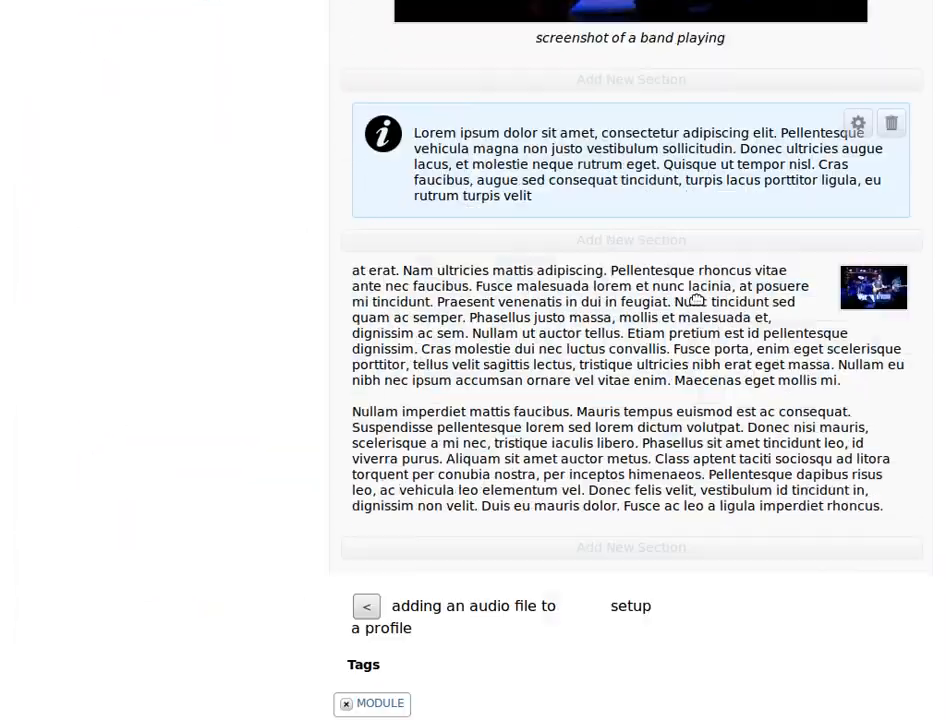
scroll("down", 3)
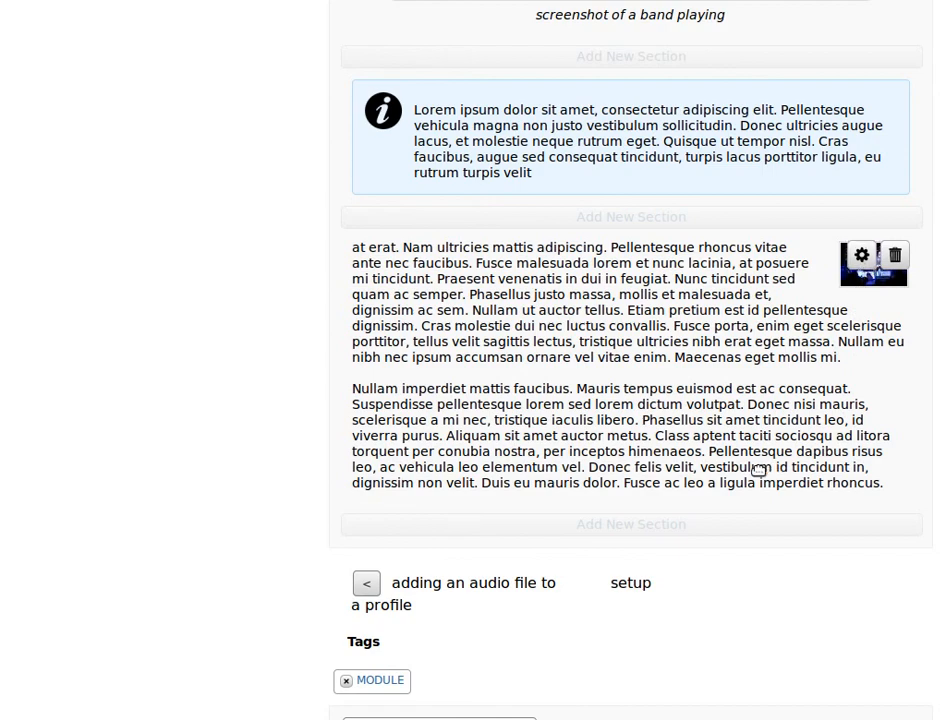
Set the text-and-image section's photo to Floated Left at medium size
left_click(860, 256)
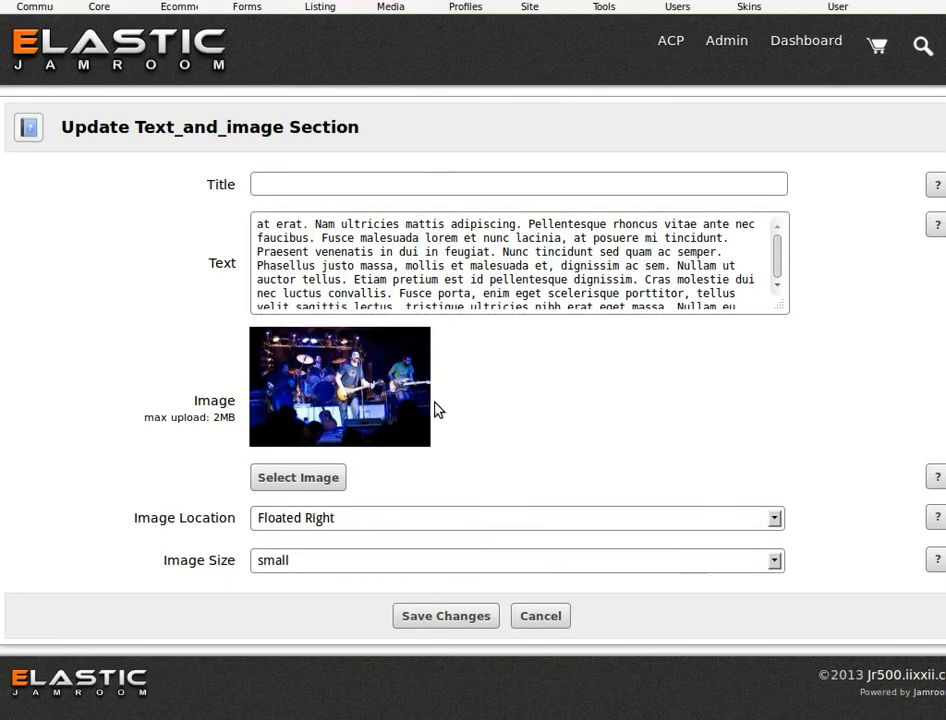
left_click(516, 516)
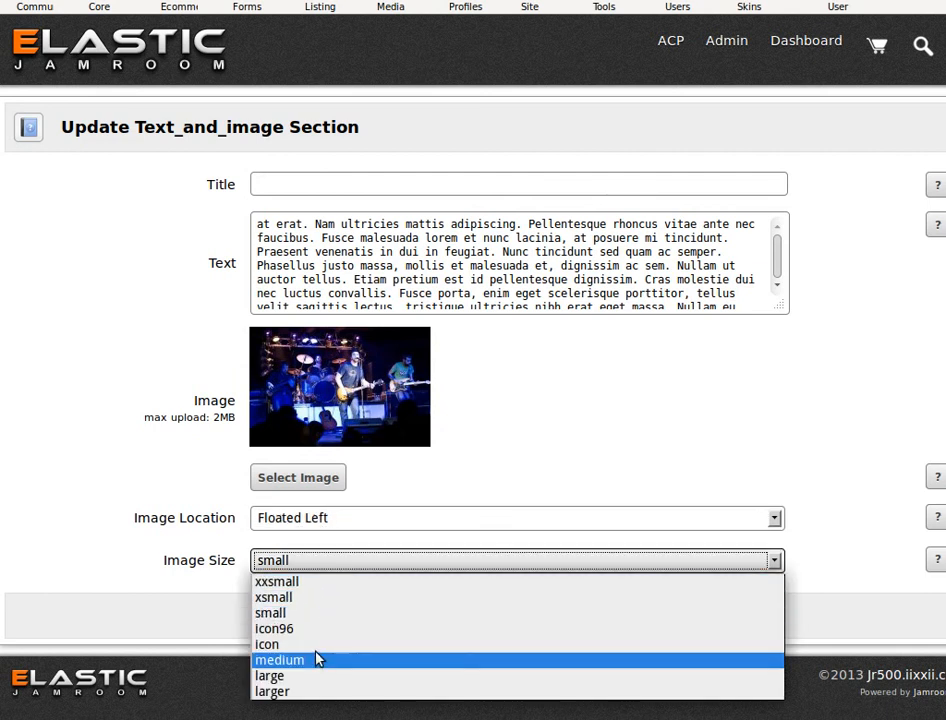
left_click(280, 660)
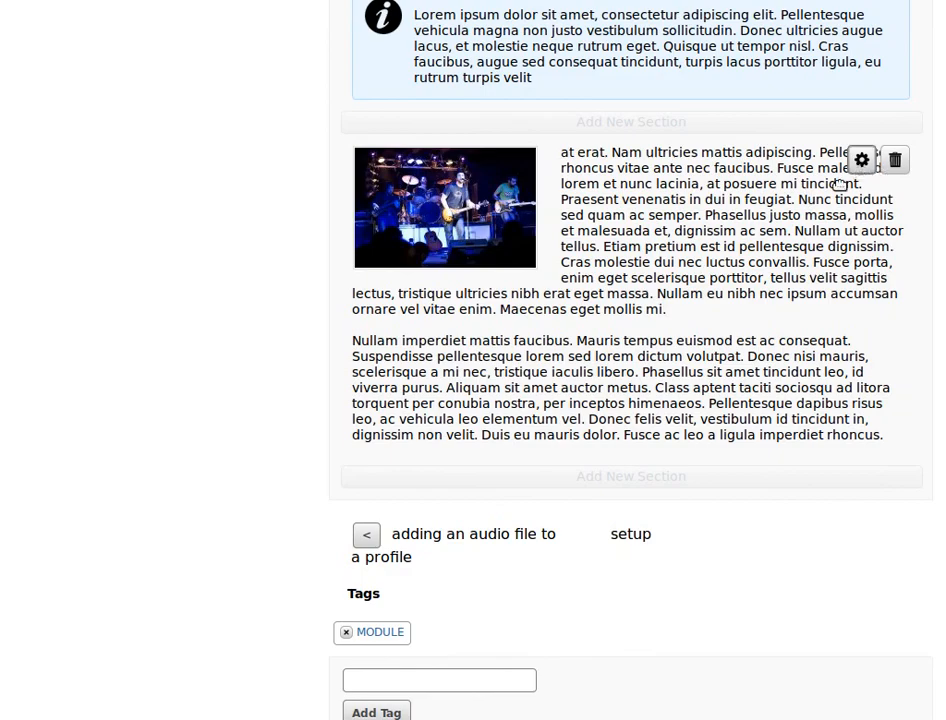
Title that section 'the band playing' and save, listing it in the table of contents
left_click(860, 160)
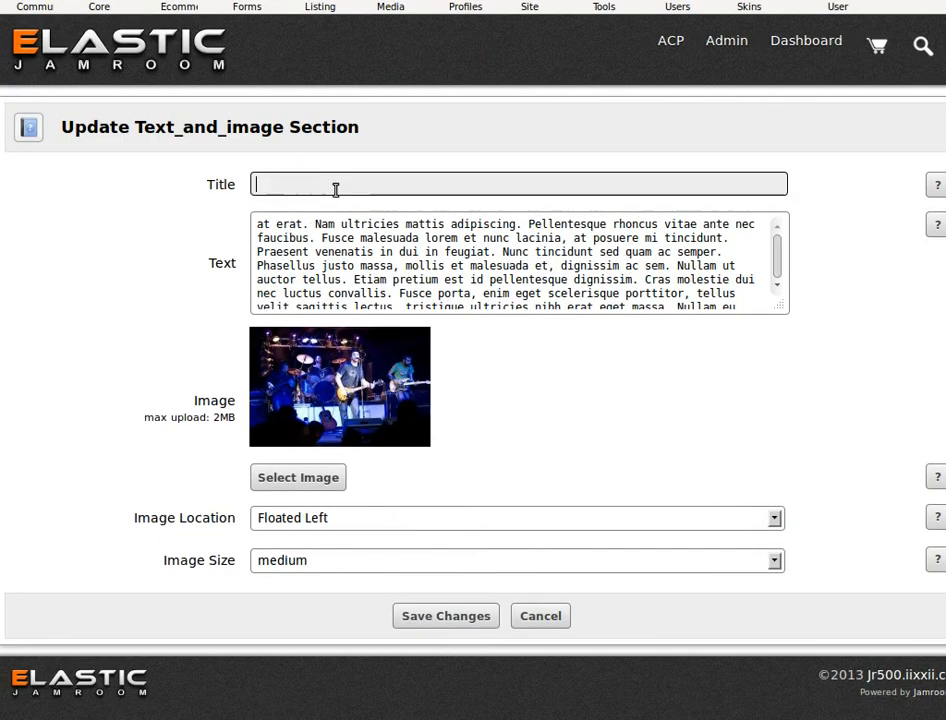
type("the band playing")
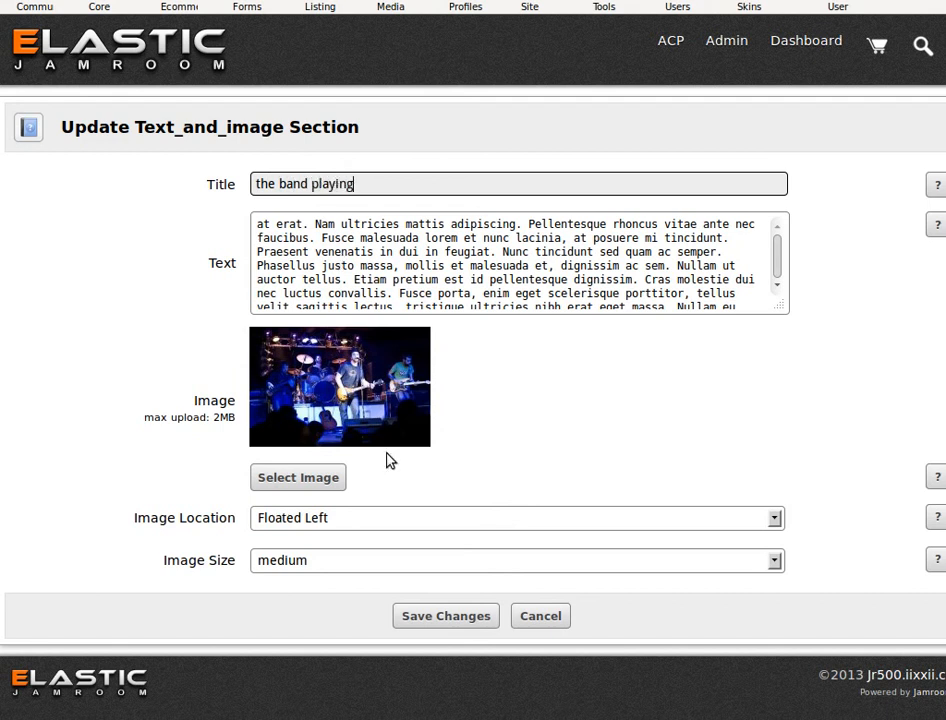
left_click(444, 616)
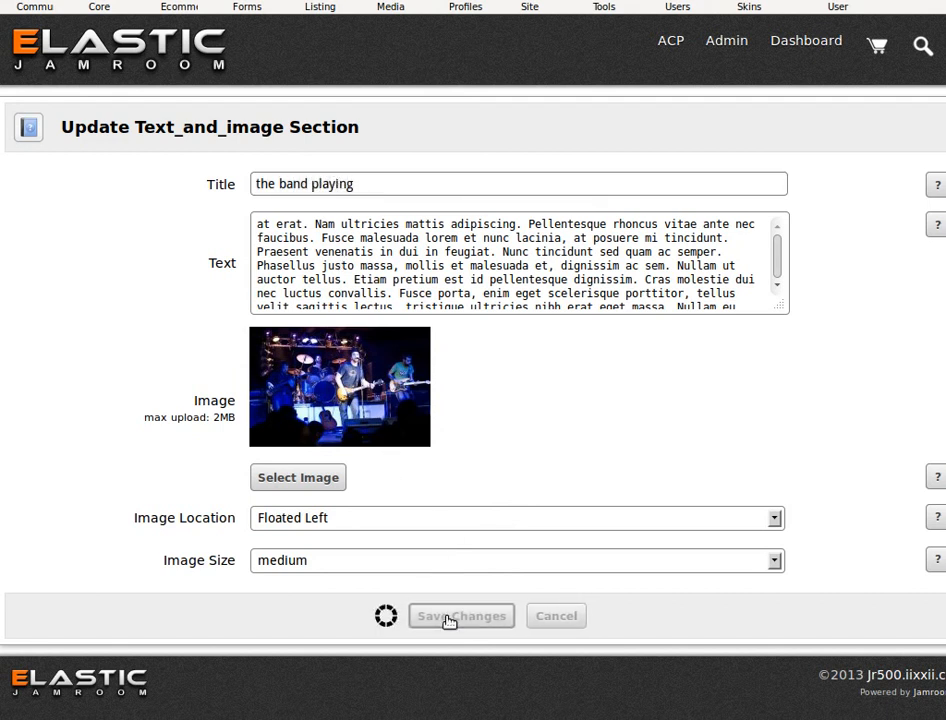
left_click(460, 616)
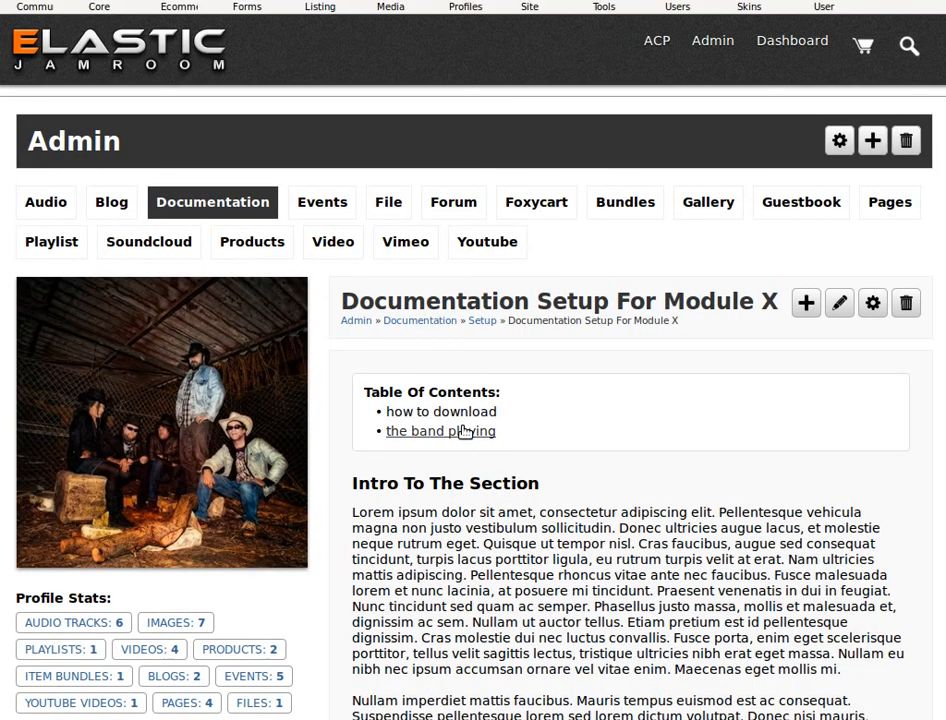
left_click(440, 432)
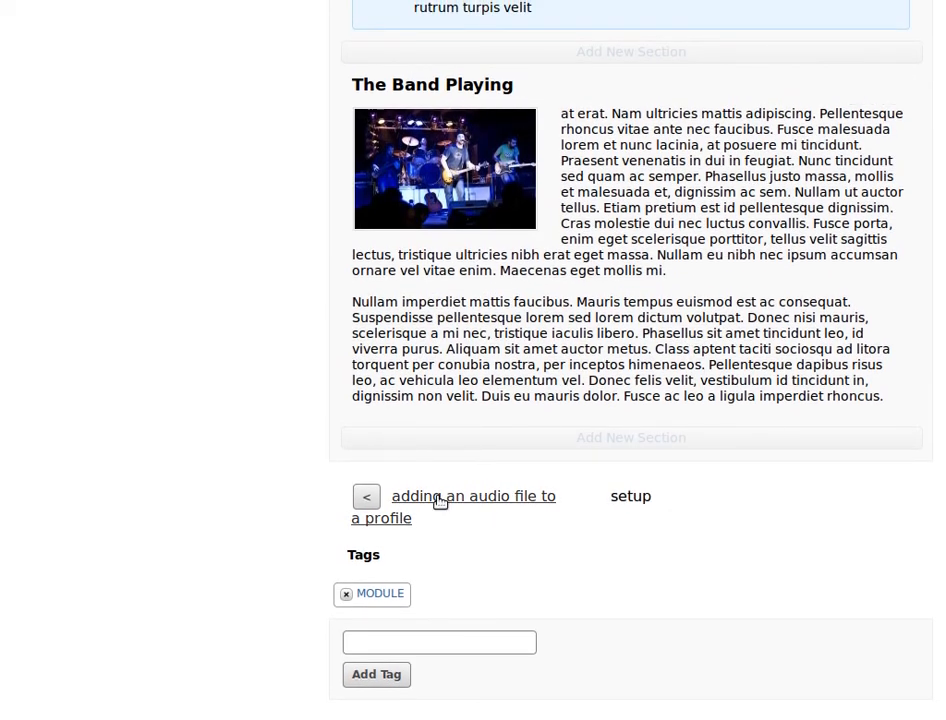
left_click(472, 496)
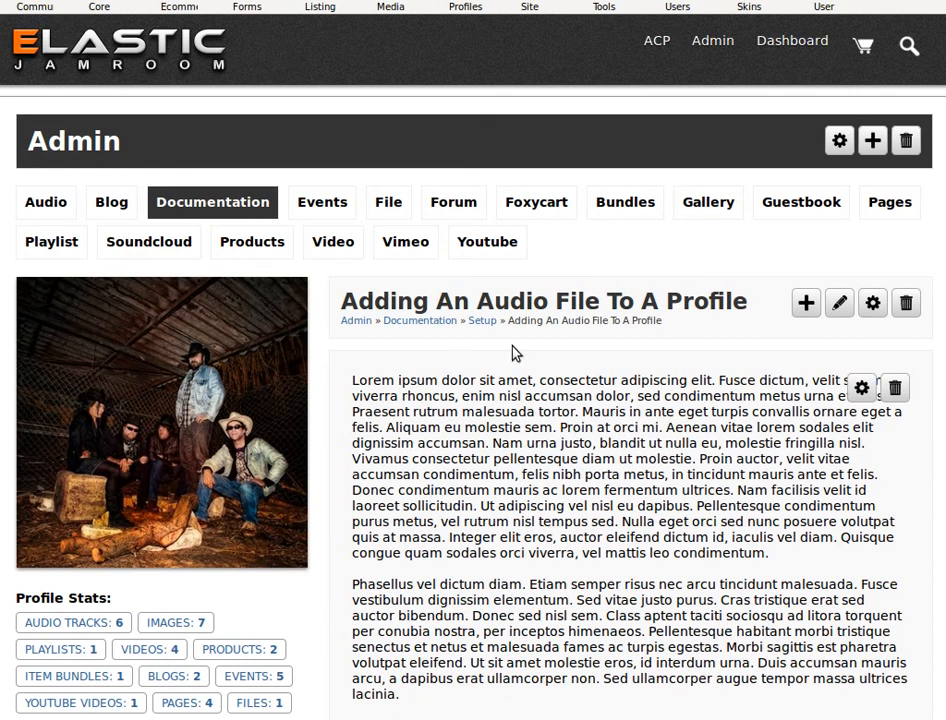
mouse_move(482, 320)
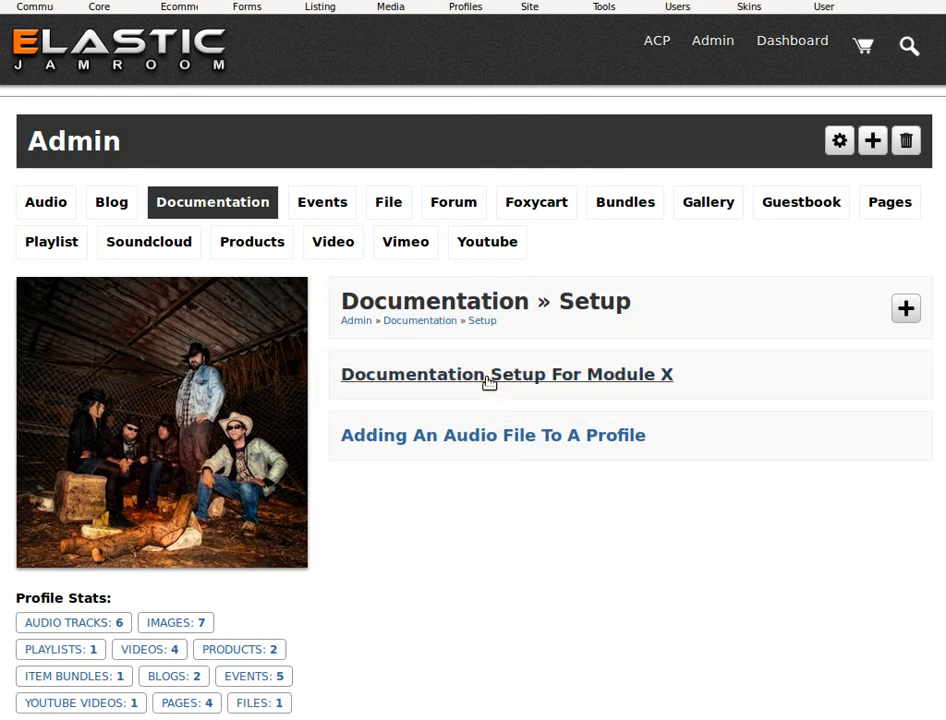
left_click(506, 374)
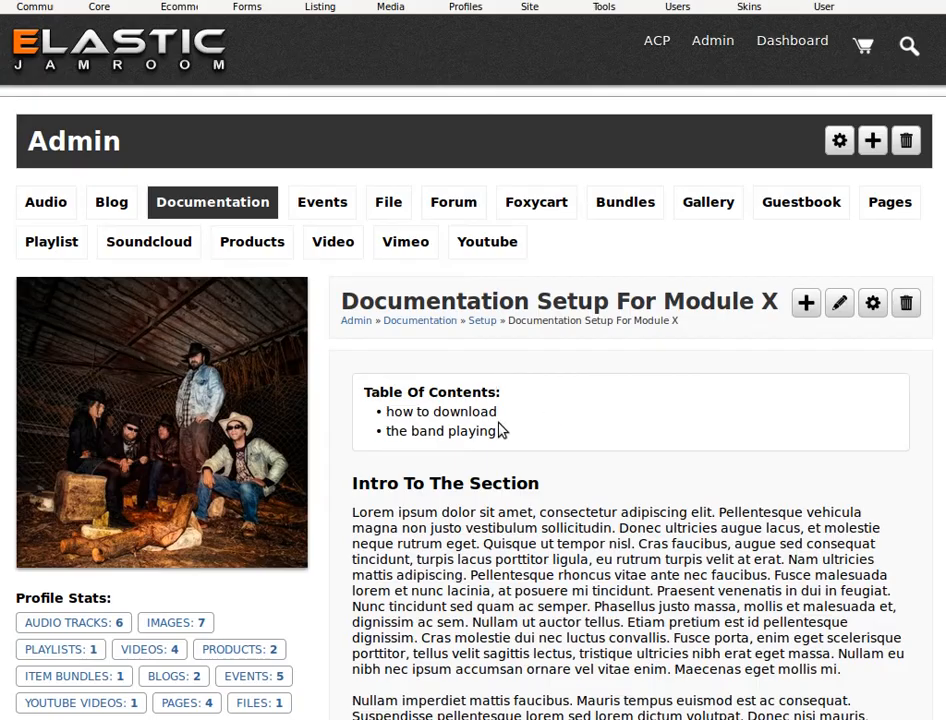
scroll("down", 3)
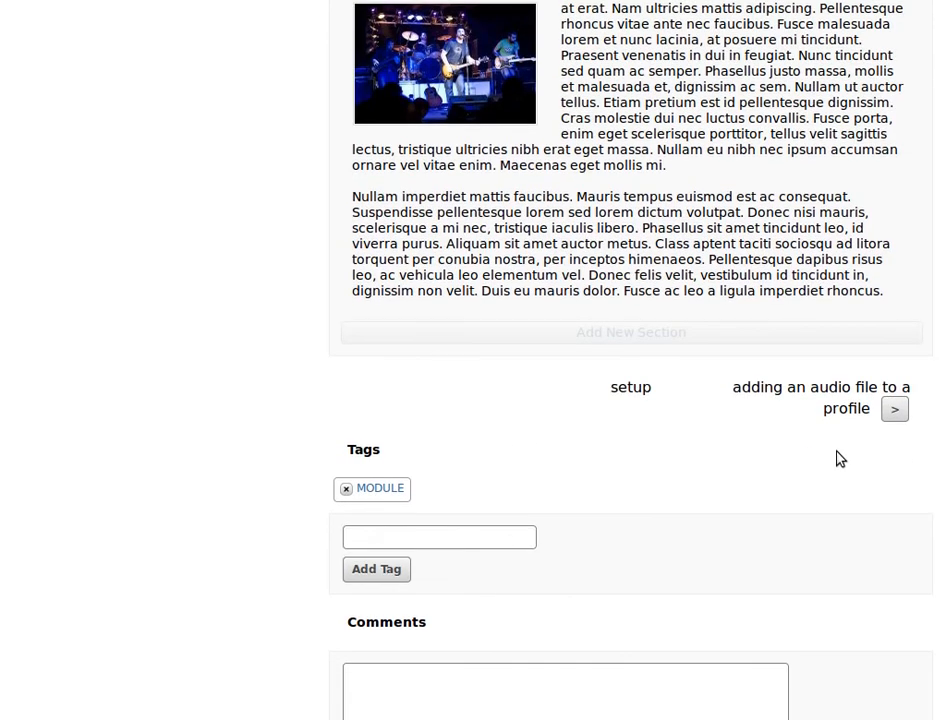
mouse_move(846, 408)
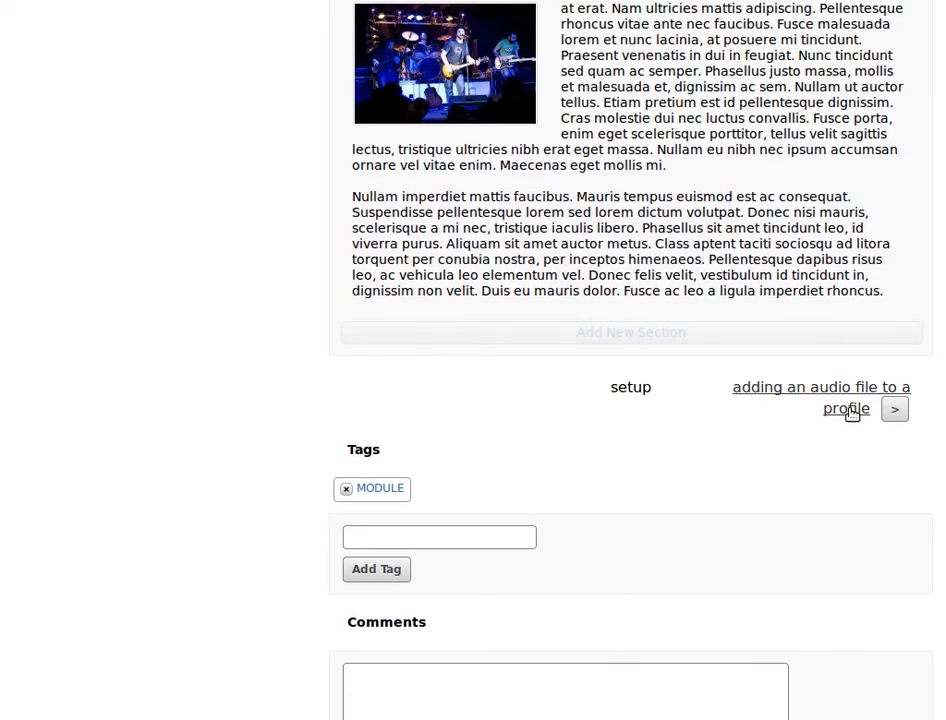